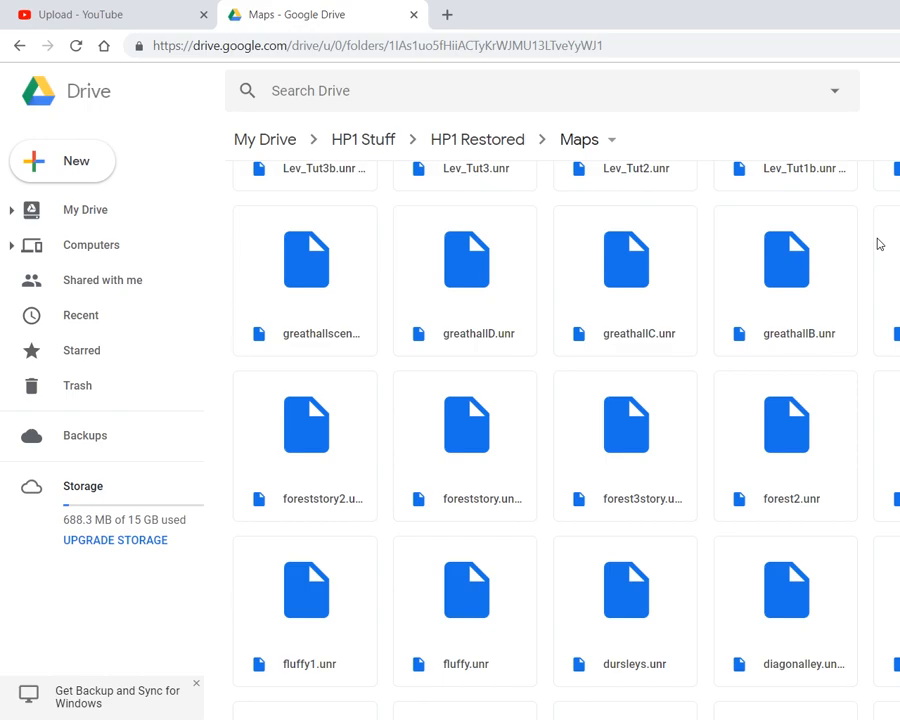
mouse_move(878, 236)
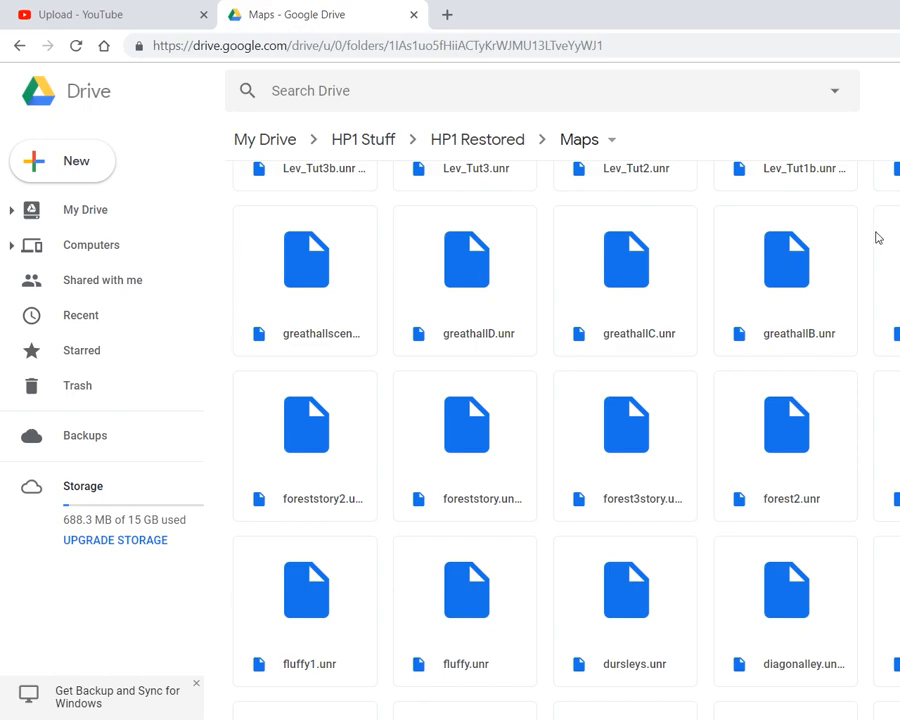
mouse_move(844, 236)
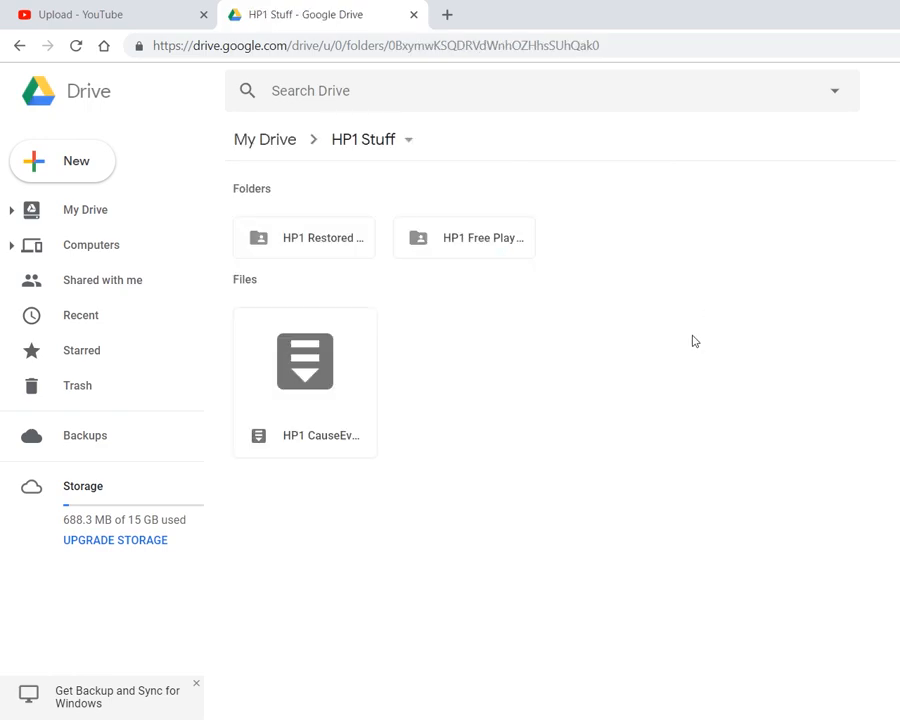
Browse into the HP1 Free Play folder and return to HP1 Stuff
click(304, 236)
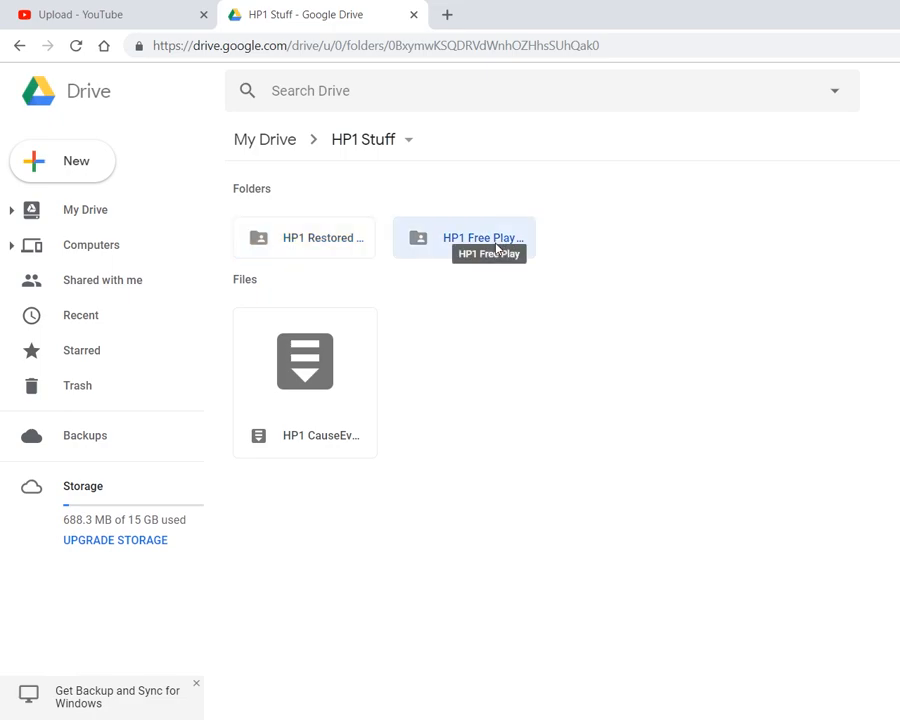
mouse_move(480, 252)
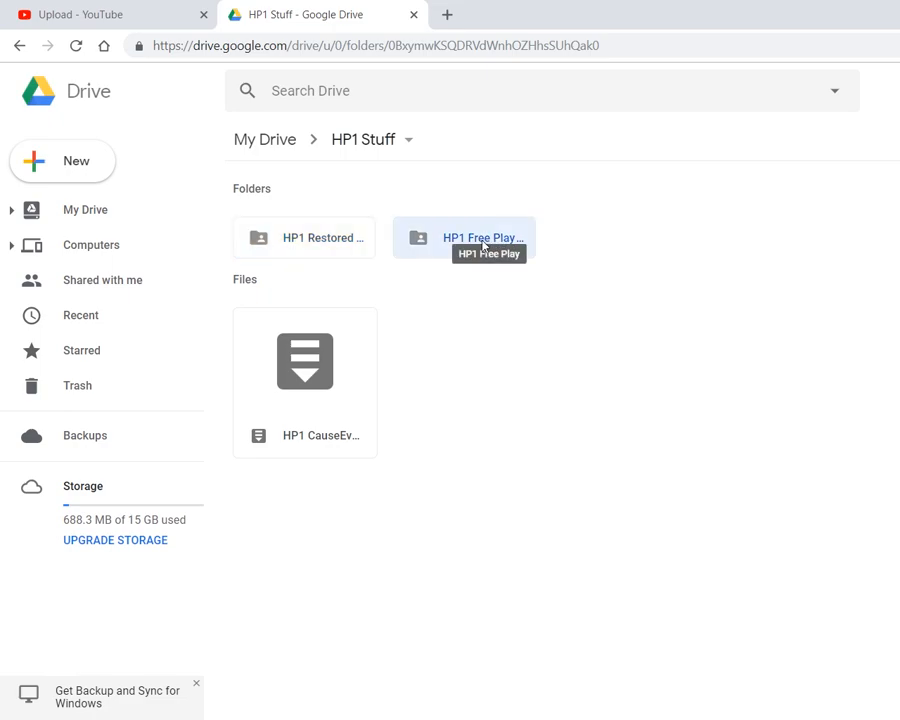
mouse_move(324, 236)
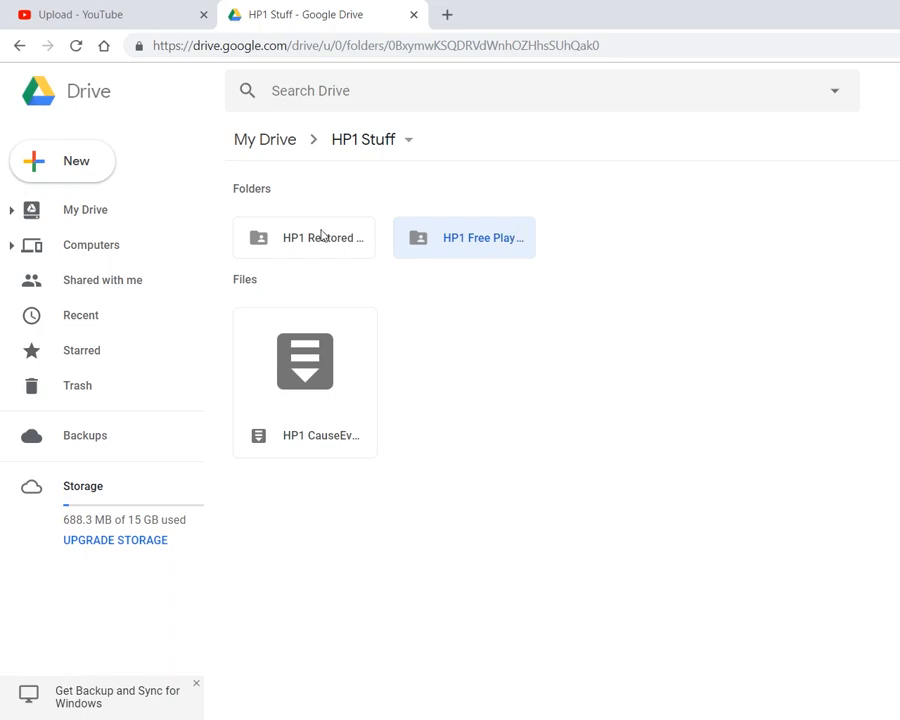
double_click(482, 236)
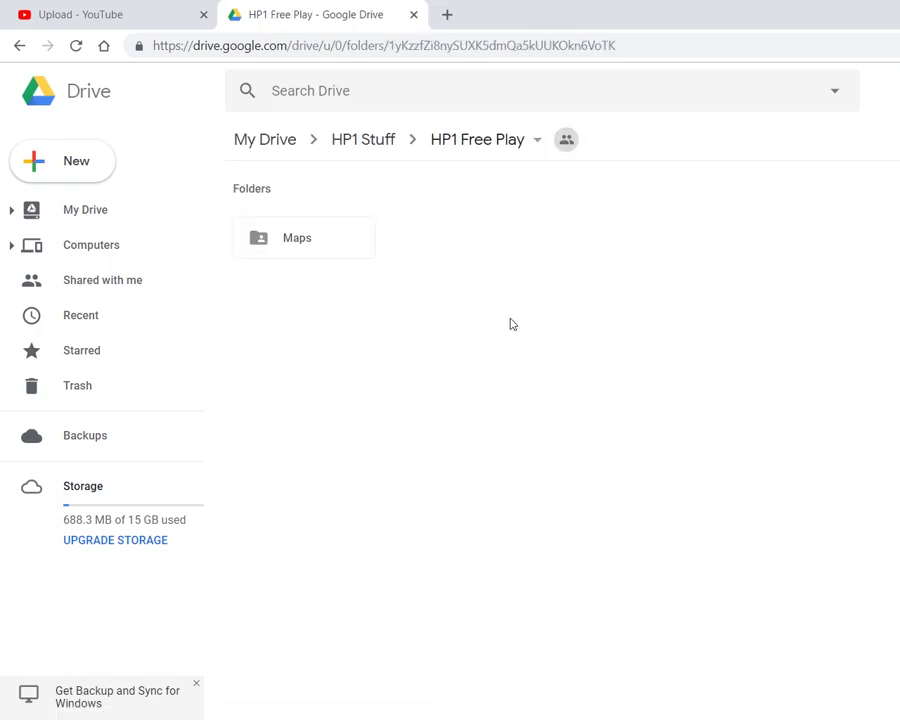
mouse_move(472, 324)
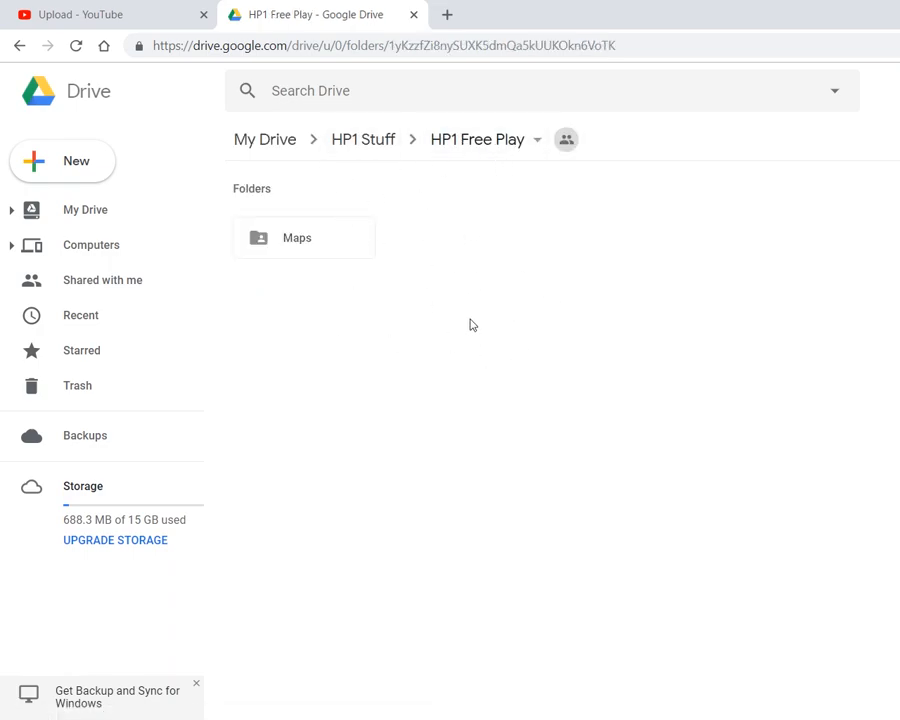
click(362, 140)
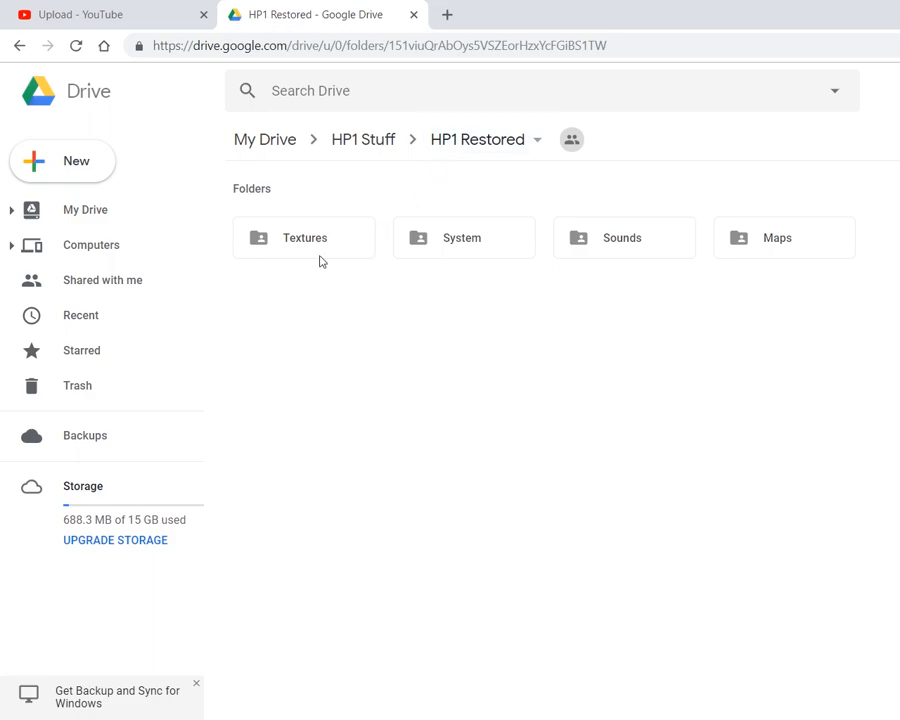
click(364, 140)
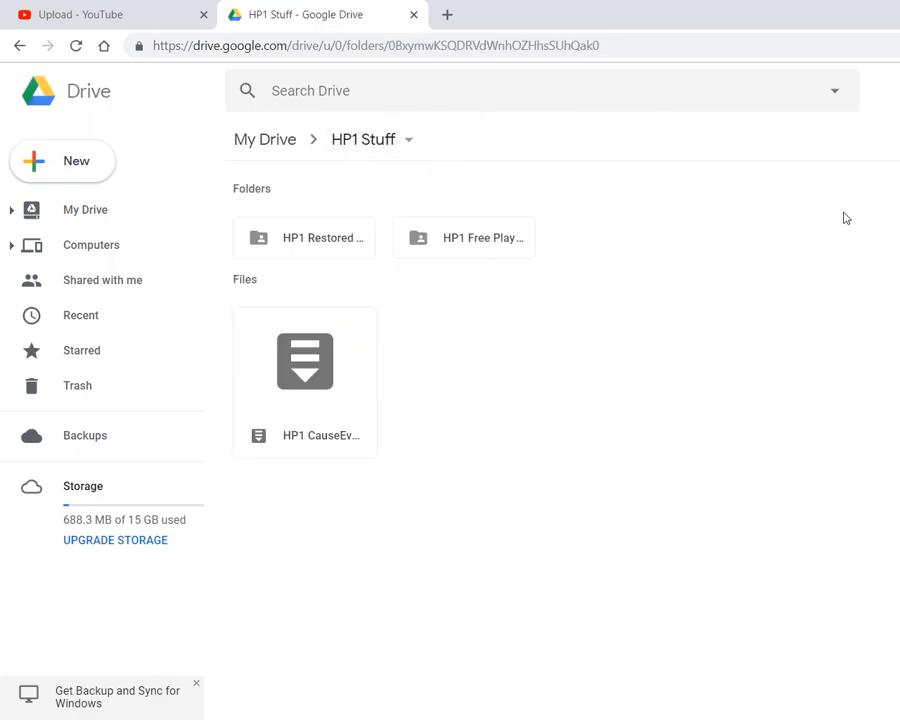
mouse_move(408, 156)
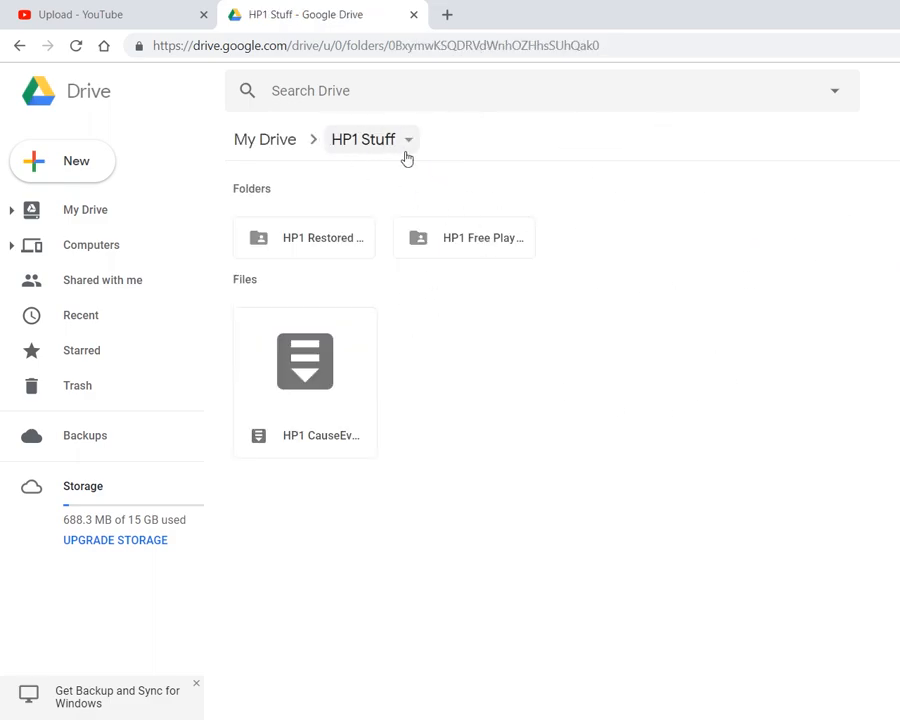
mouse_move(346, 238)
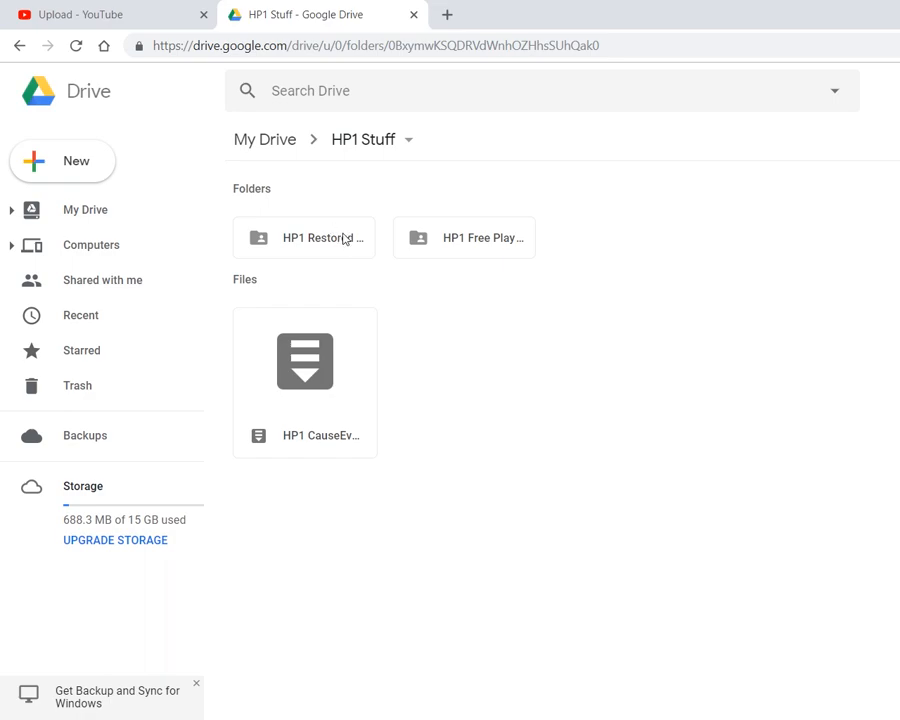
Look inside HP1 Restored and HP1 Free Play again, ending back in HP1 Stuff
double_click(310, 238)
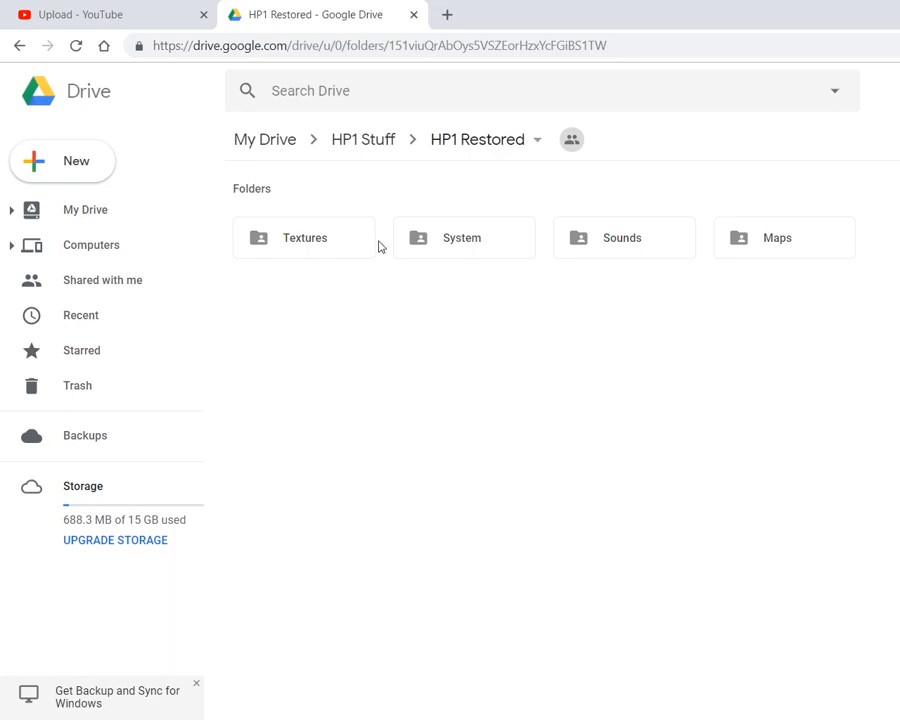
mouse_move(500, 212)
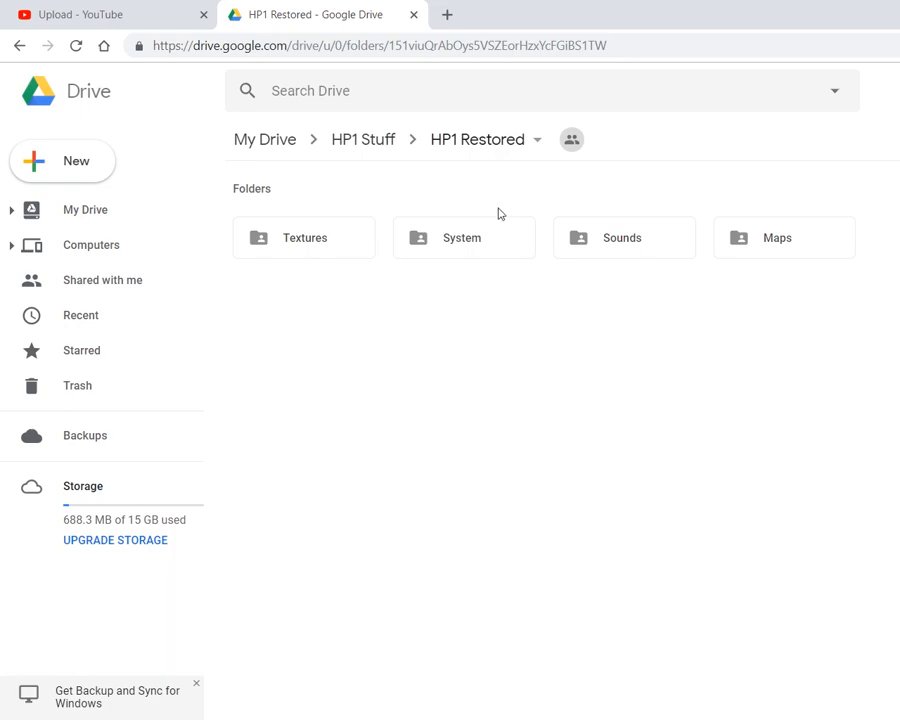
click(364, 140)
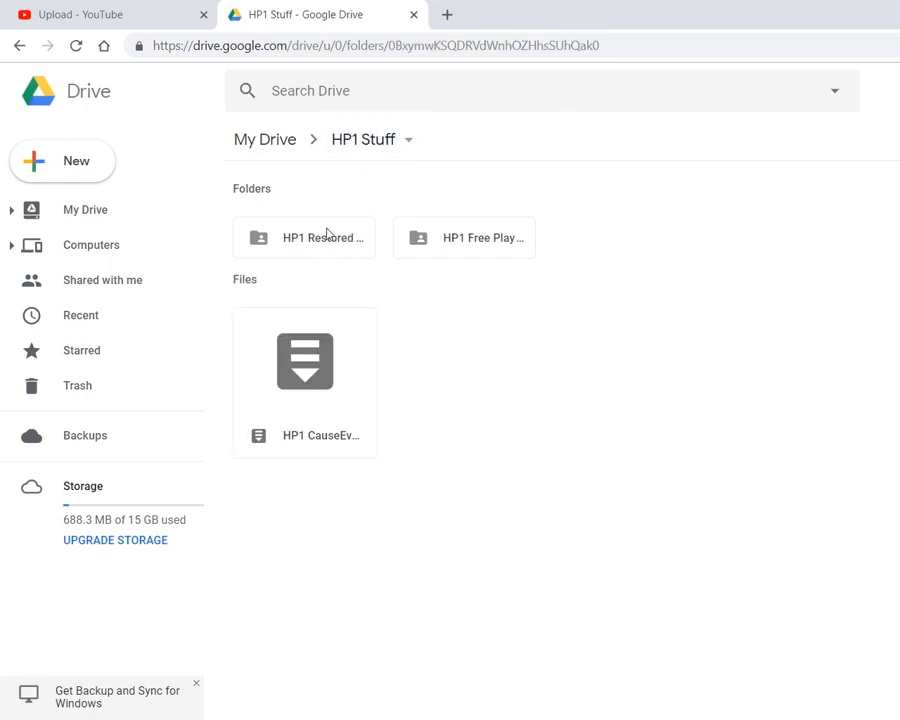
click(478, 236)
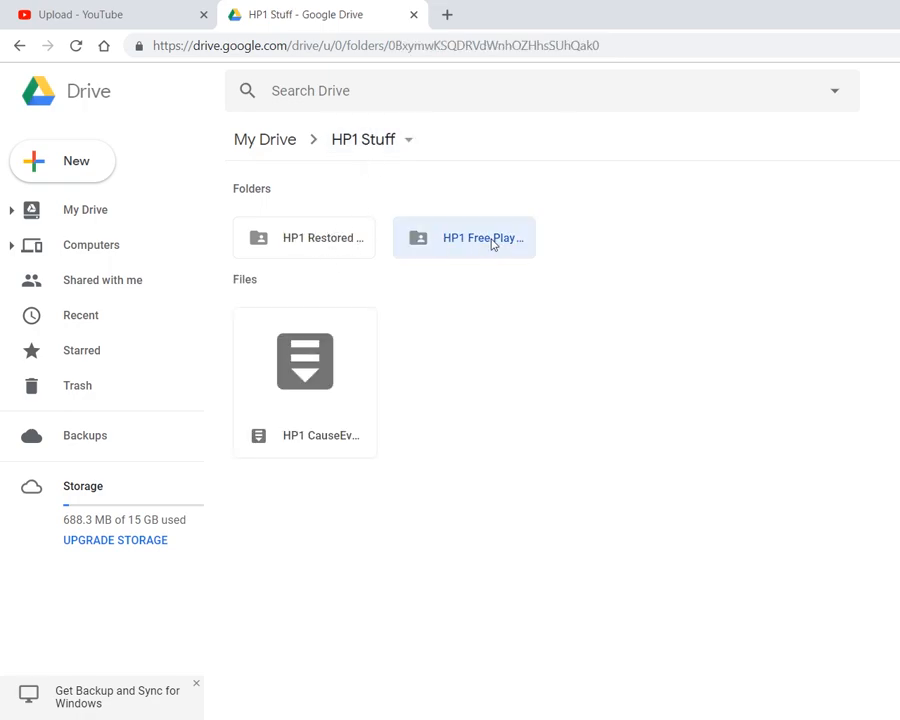
double_click(482, 236)
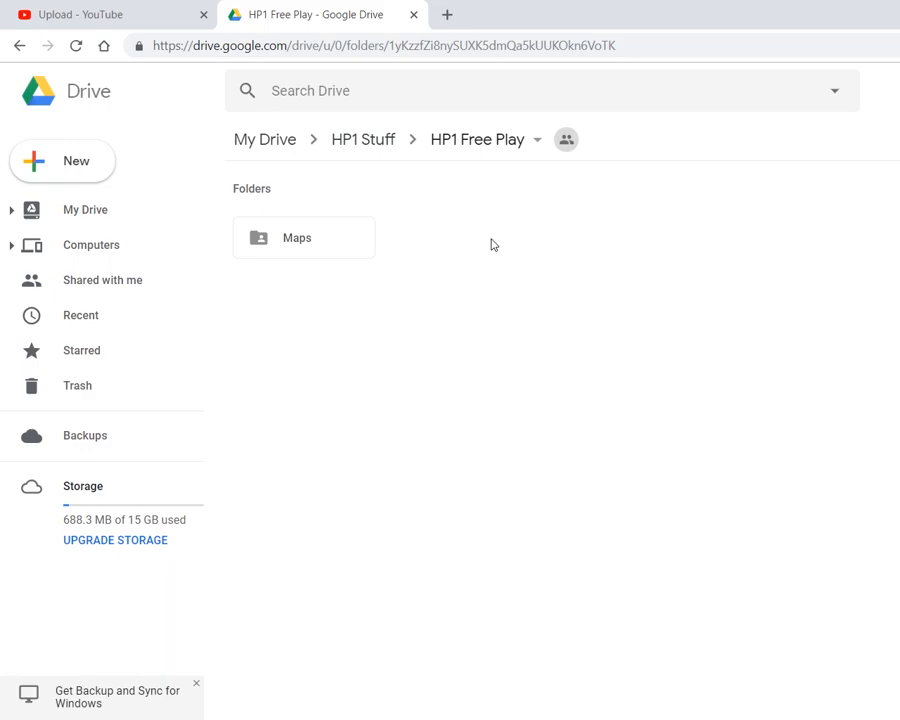
mouse_move(482, 228)
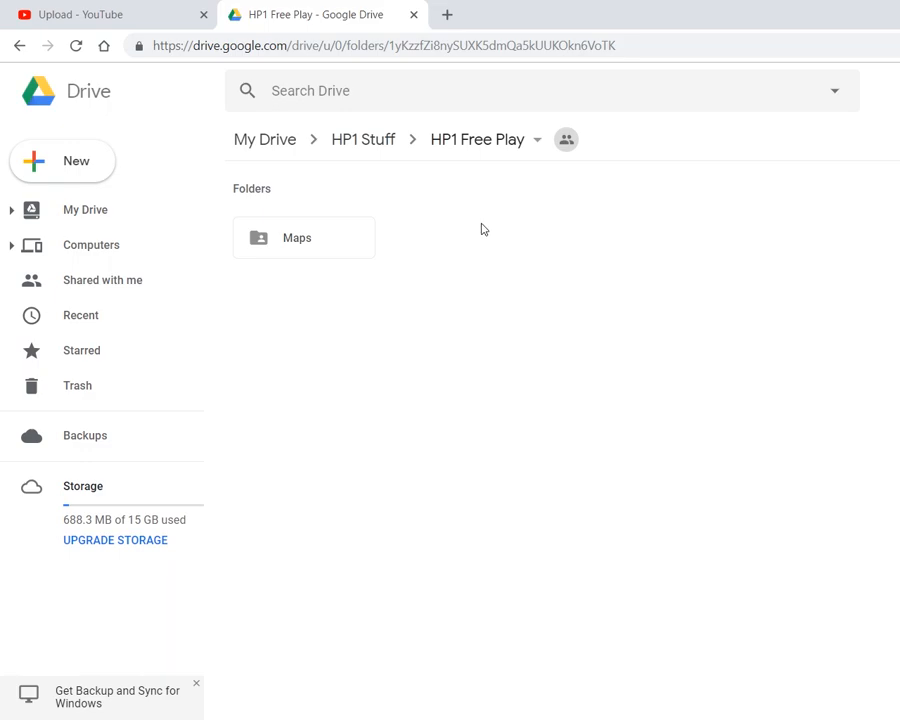
mouse_move(378, 144)
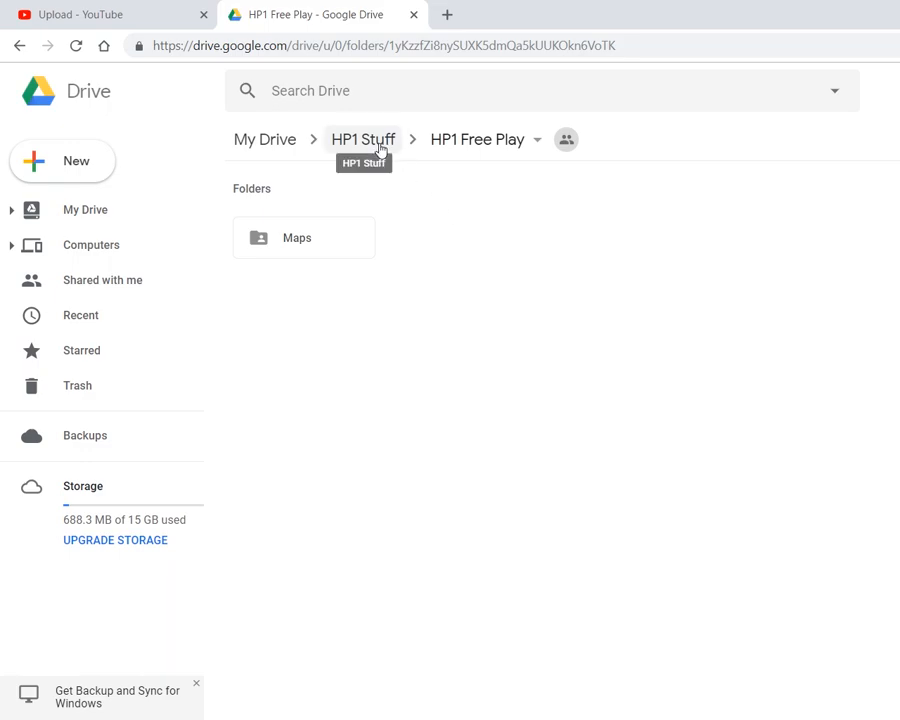
click(364, 140)
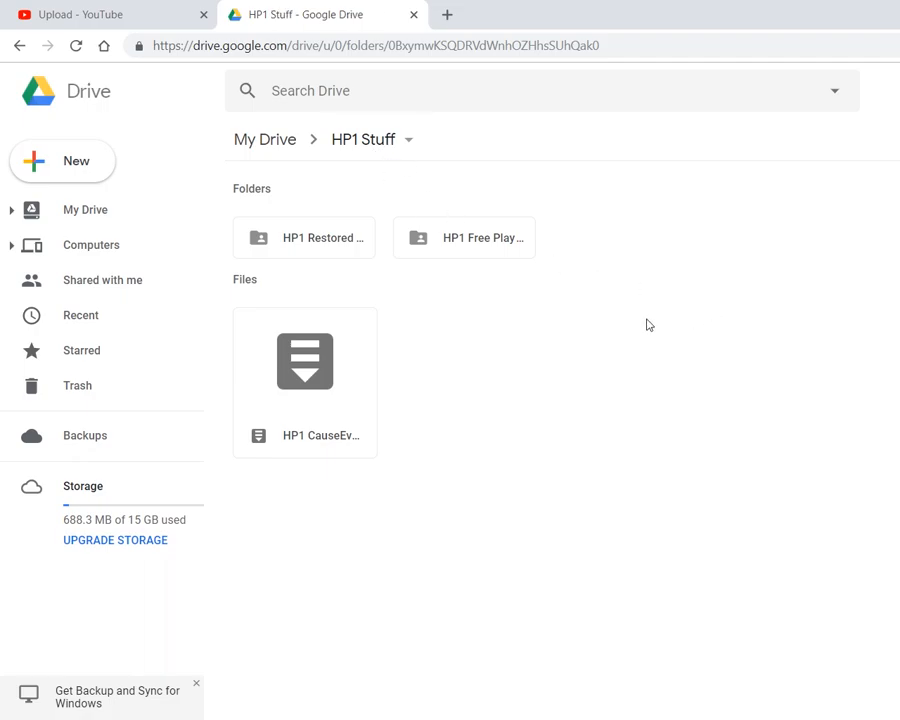
mouse_move(516, 352)
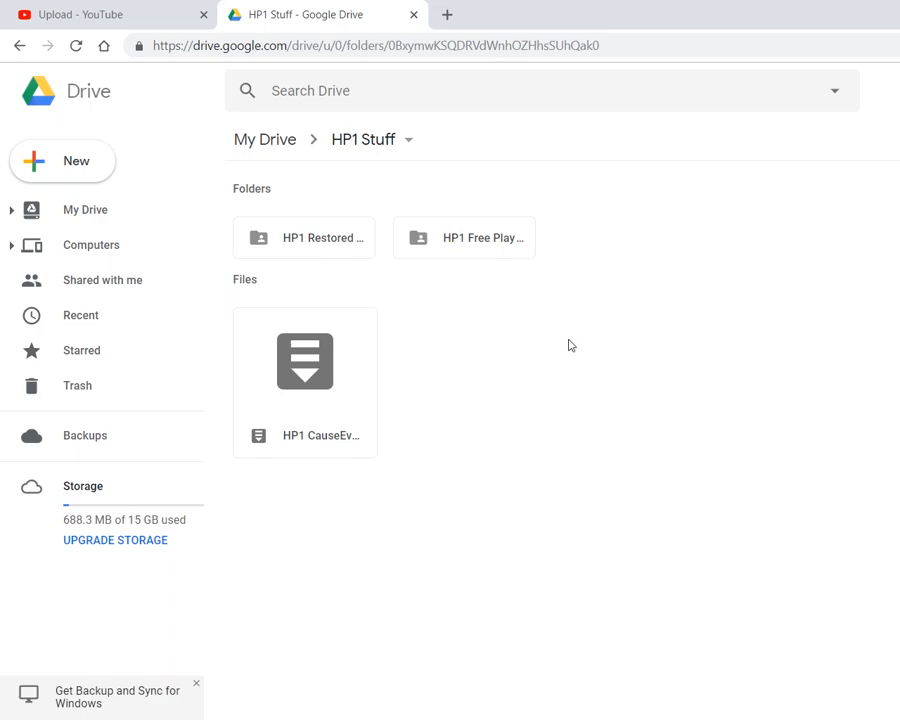
mouse_move(362, 280)
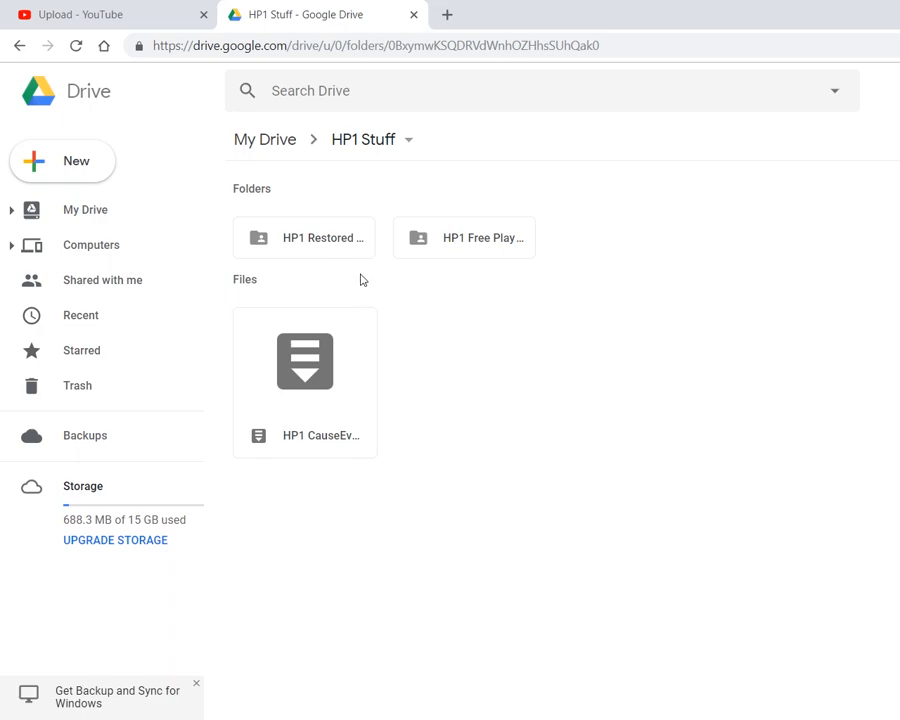
double_click(304, 236)
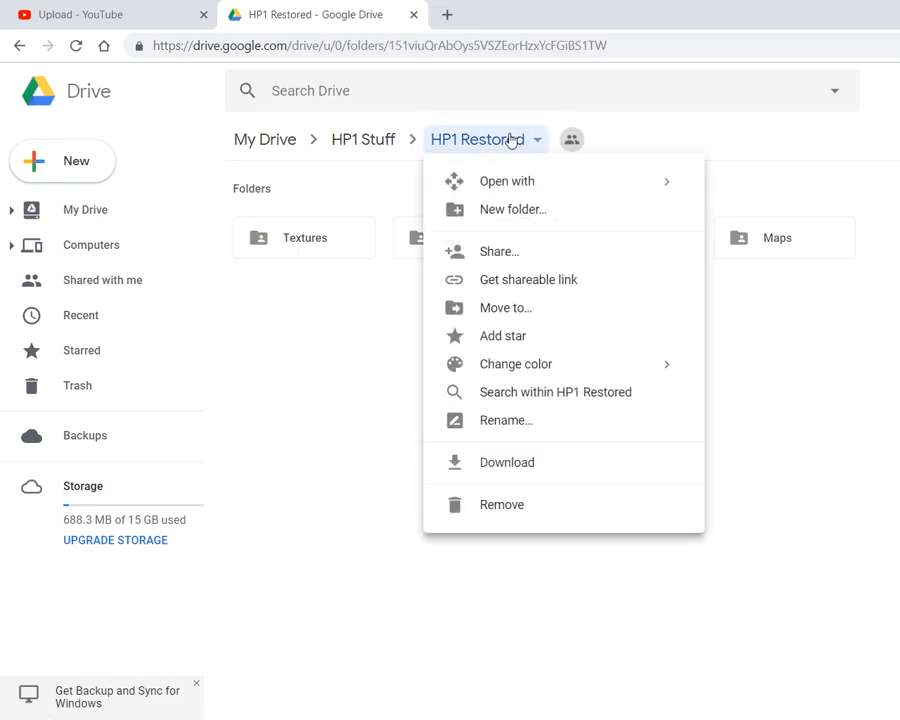
mouse_move(490, 152)
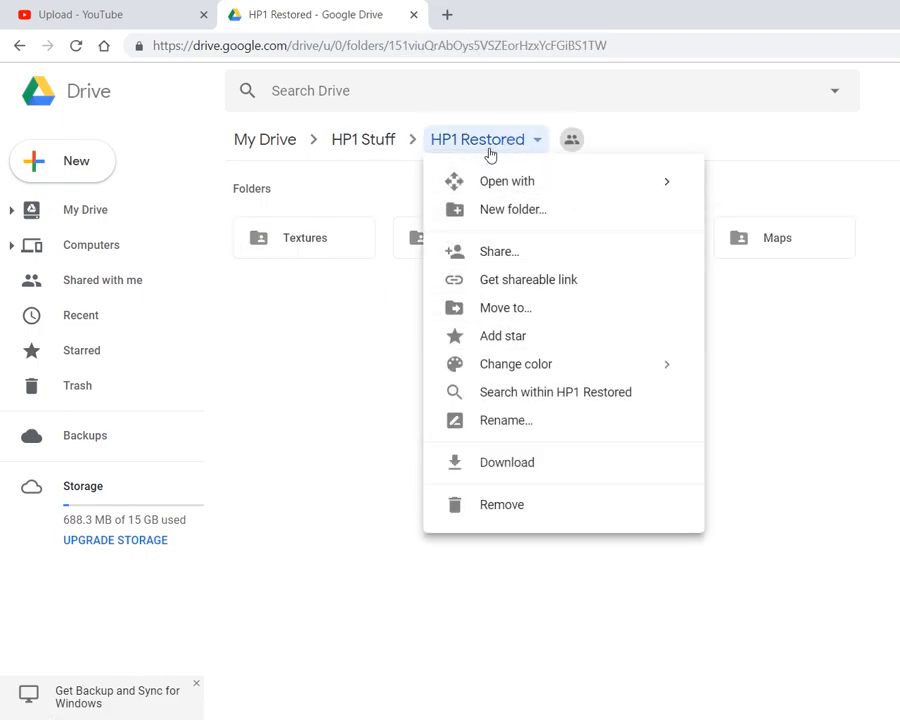
mouse_move(518, 464)
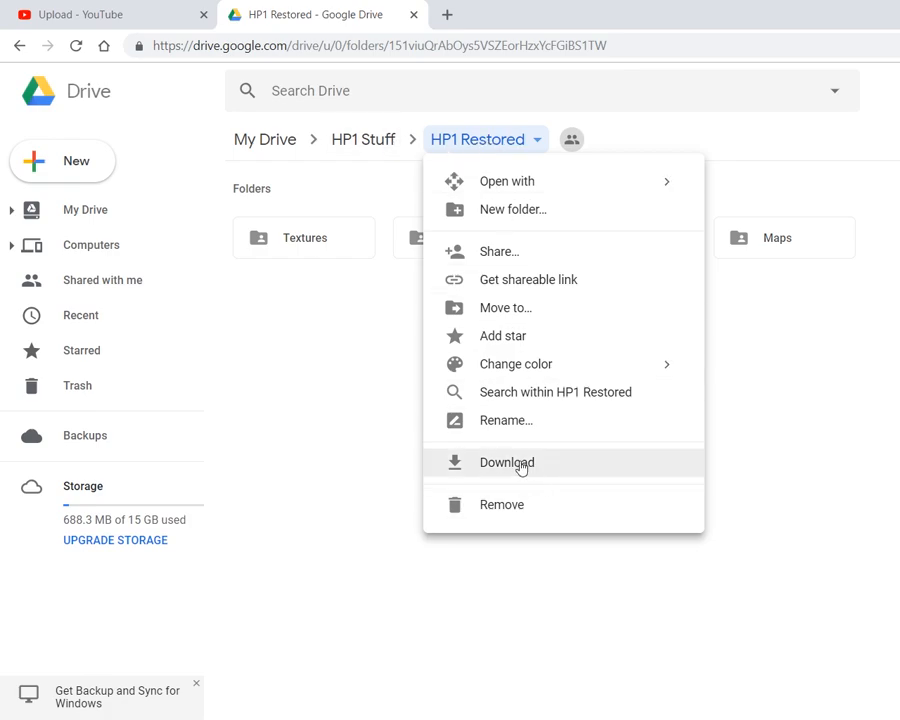
mouse_move(512, 468)
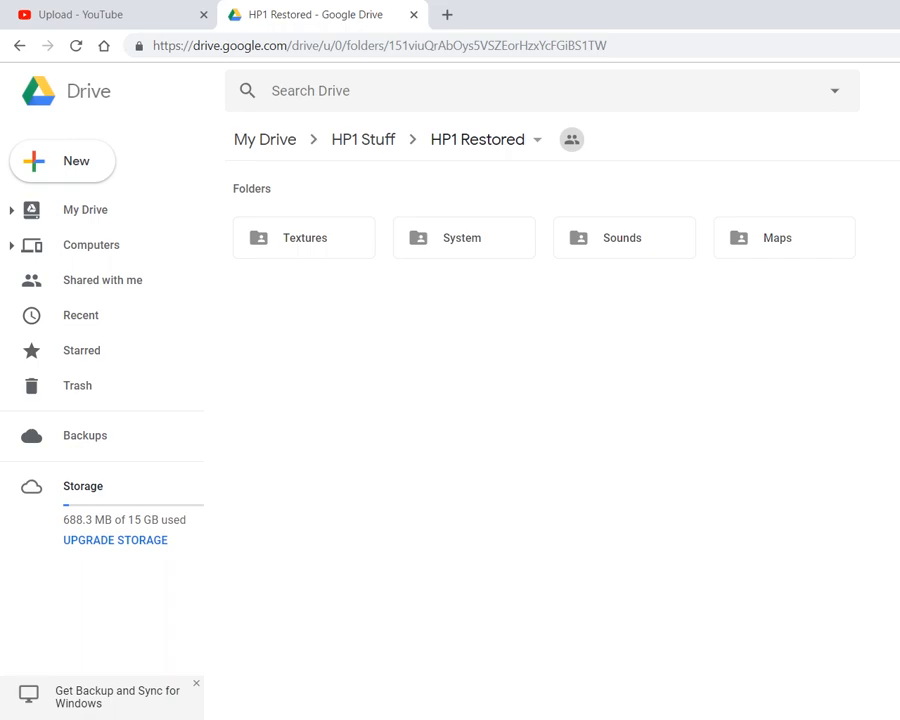
mouse_move(486, 308)
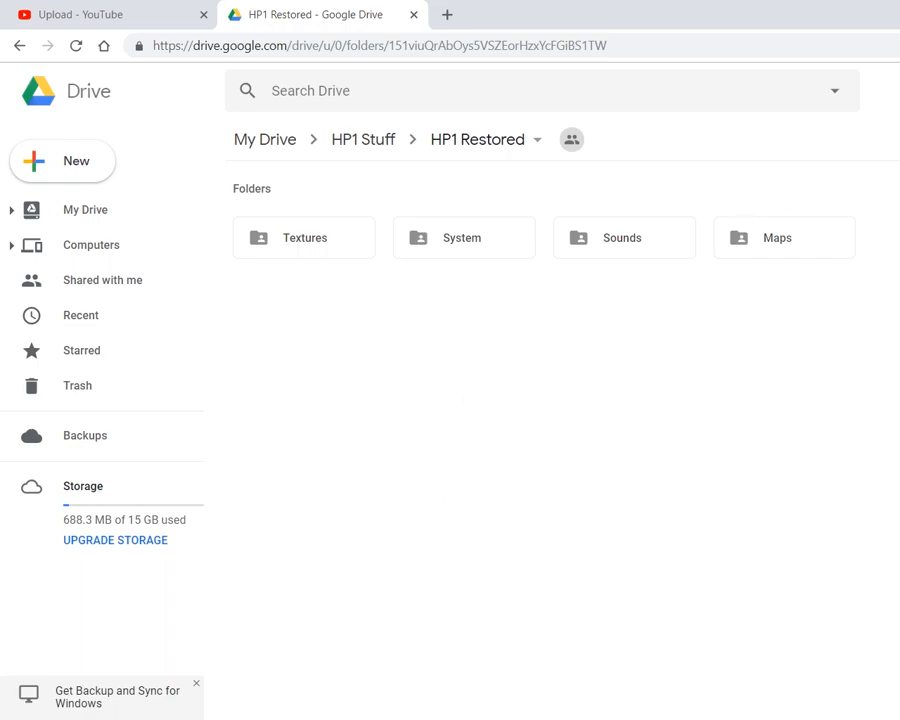
mouse_move(472, 628)
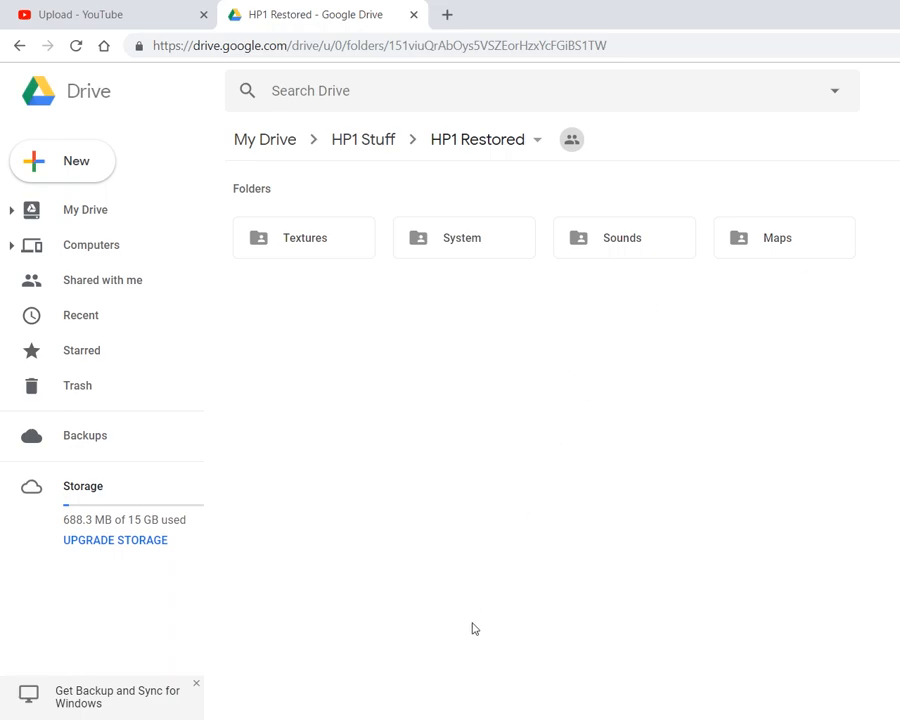
mouse_move(438, 592)
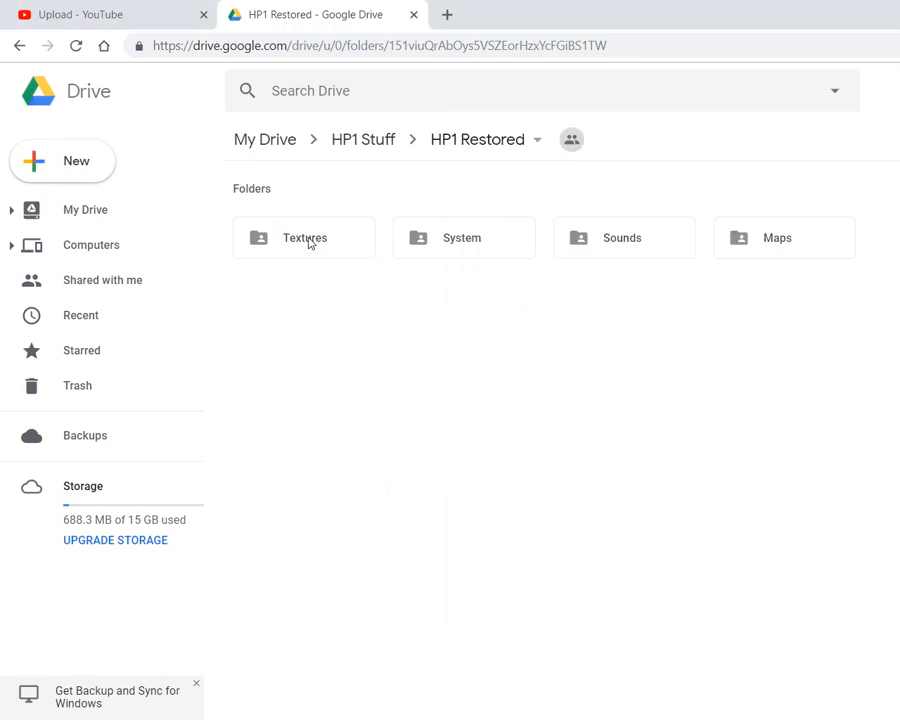
mouse_move(676, 240)
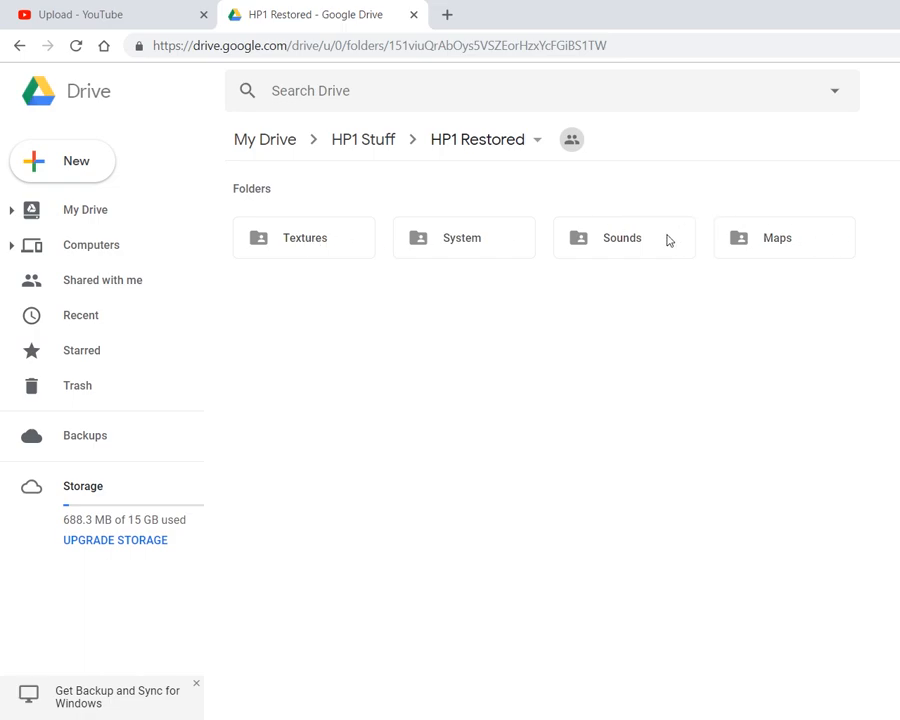
mouse_move(608, 254)
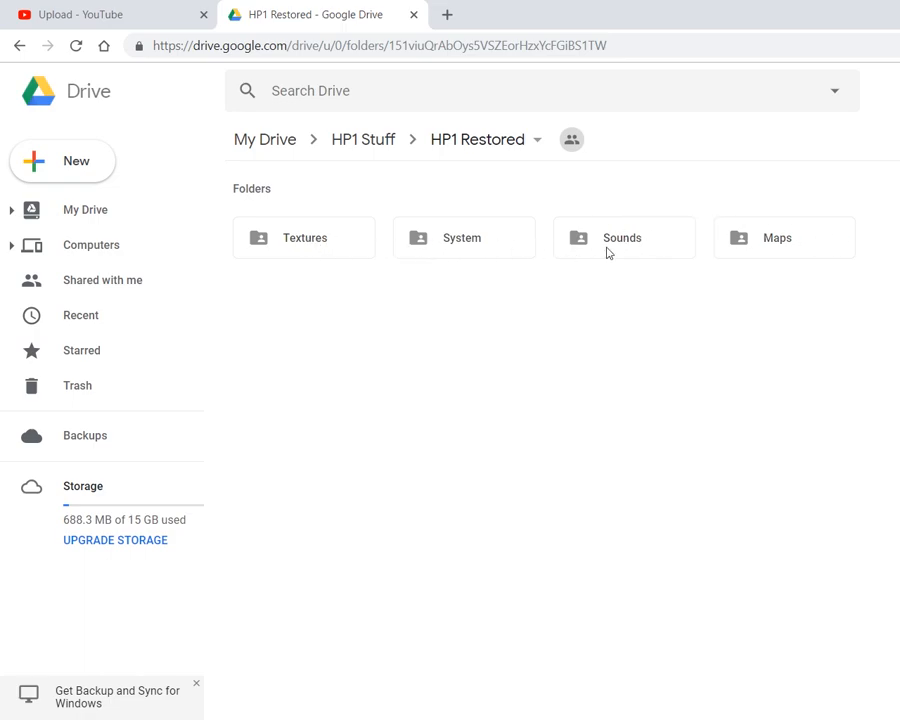
Check the Textures folder, then browse the Maps folder's .unr files and select a Lev2 map
double_click(304, 236)
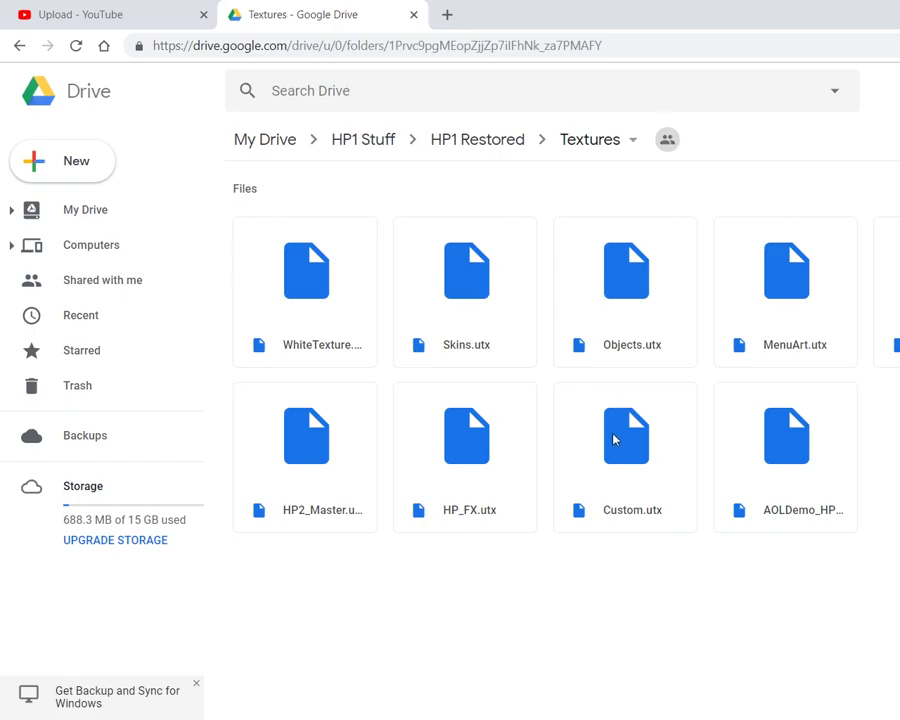
click(476, 140)
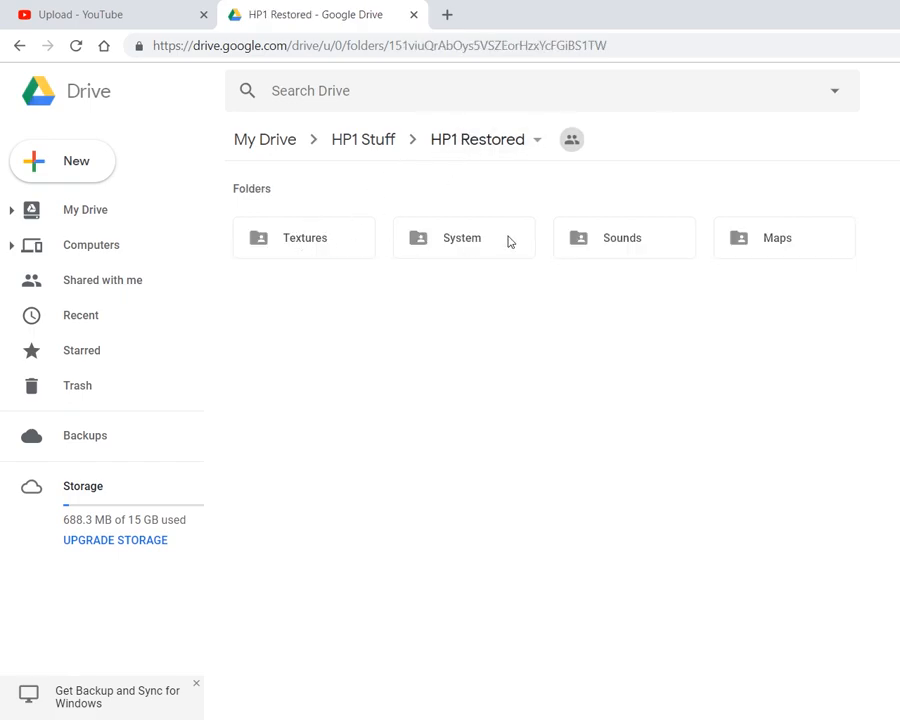
click(784, 236)
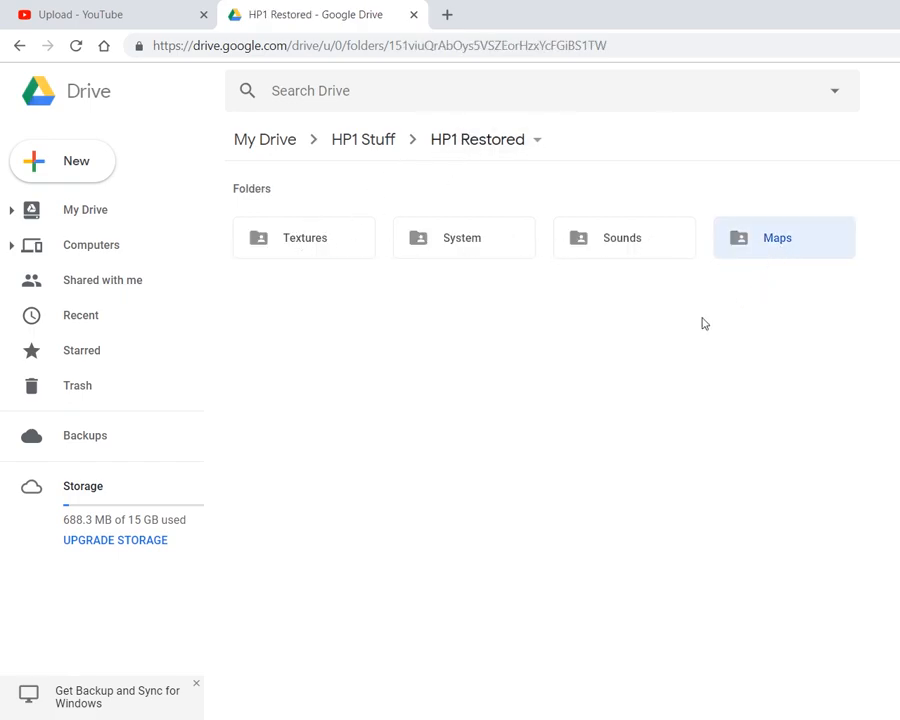
mouse_move(642, 356)
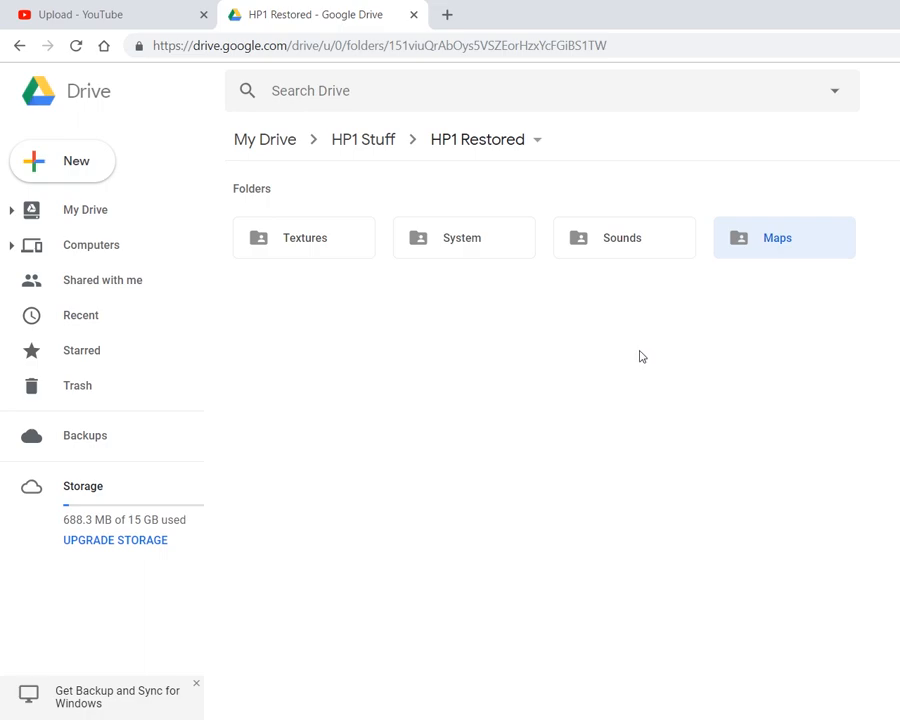
double_click(782, 236)
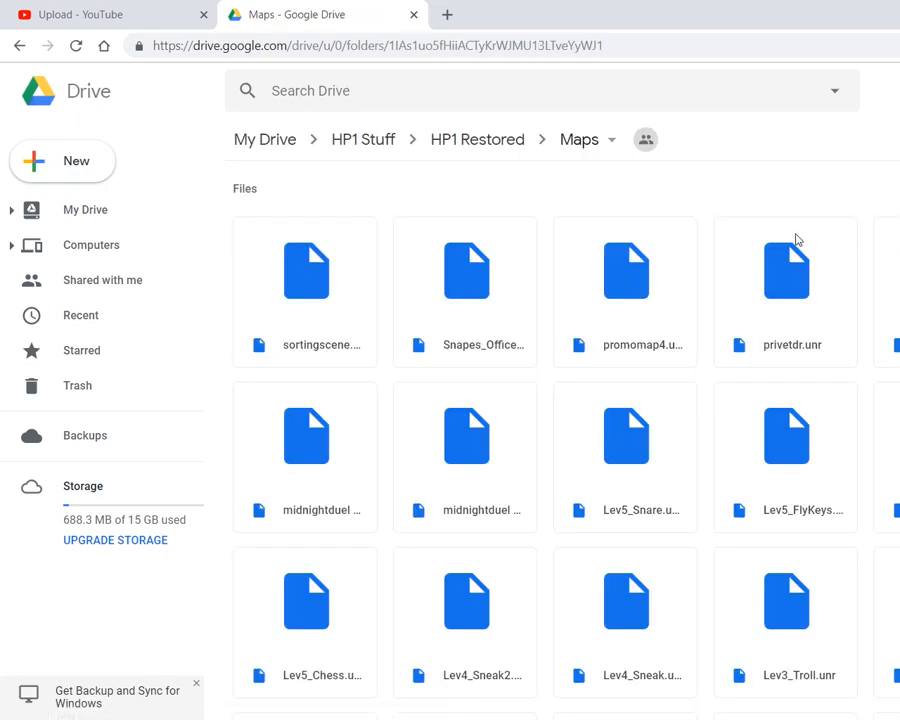
mouse_move(852, 470)
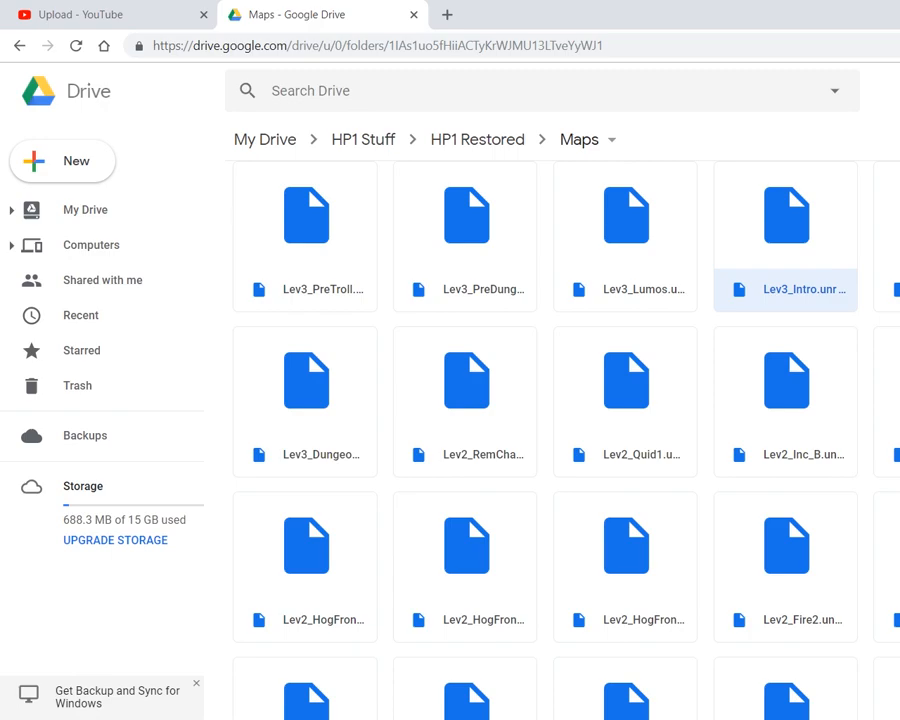
mouse_move(864, 480)
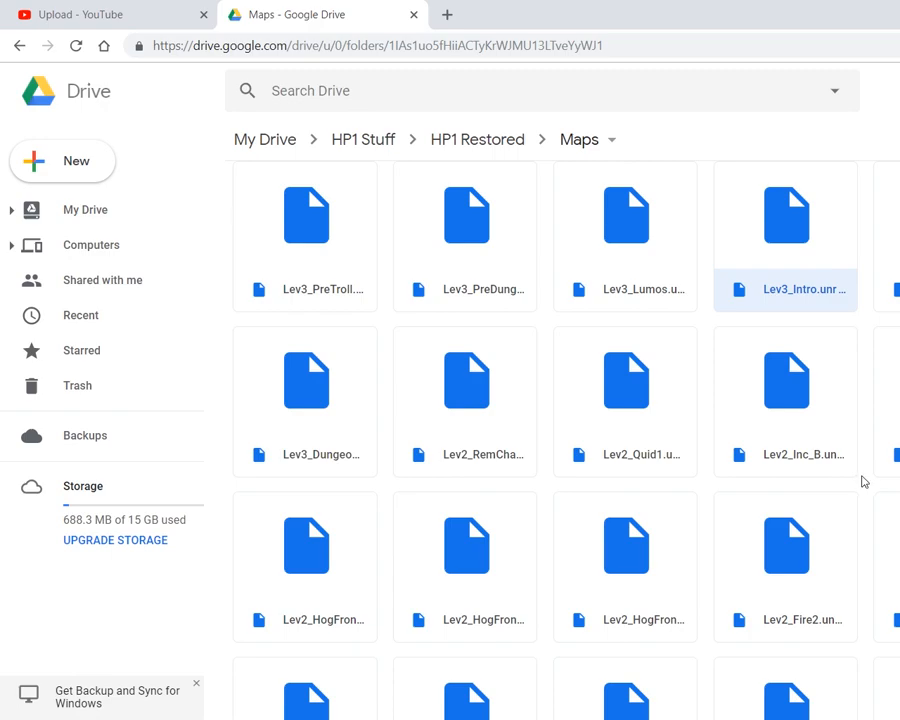
scroll(down, 3)
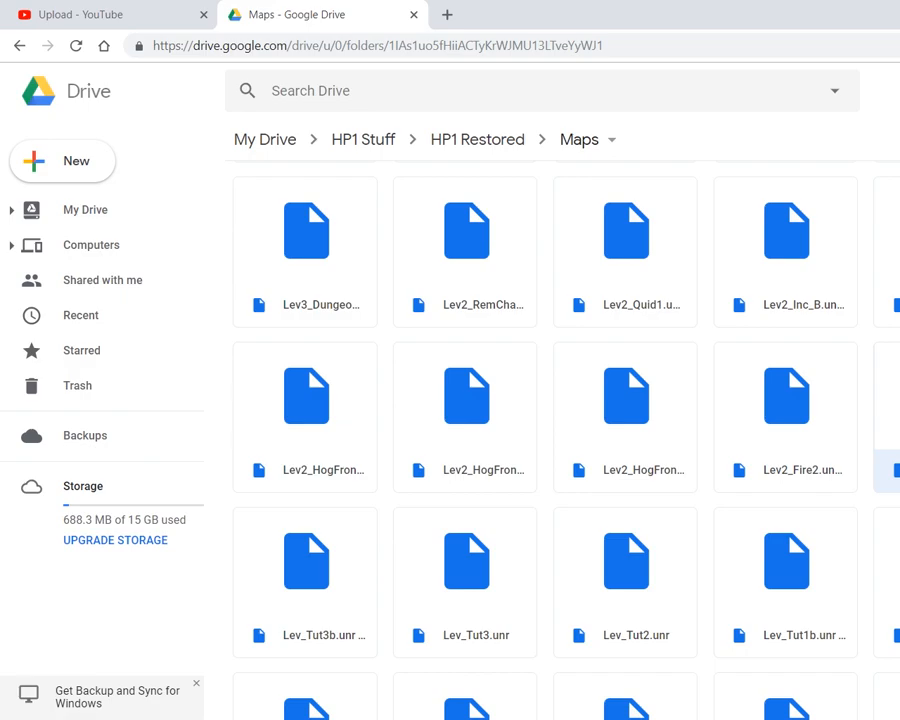
click(788, 412)
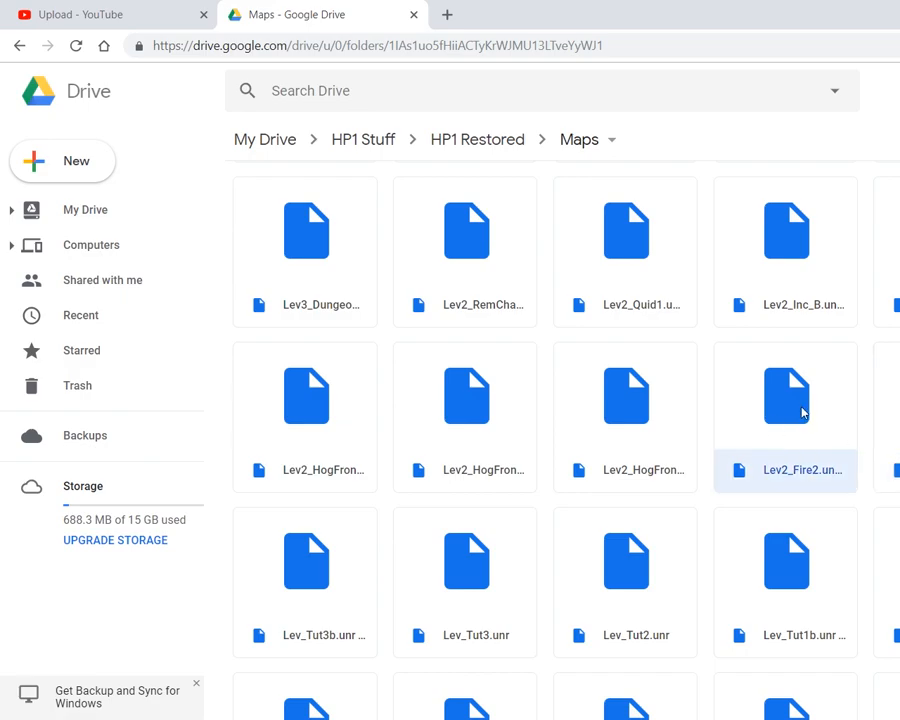
mouse_move(696, 564)
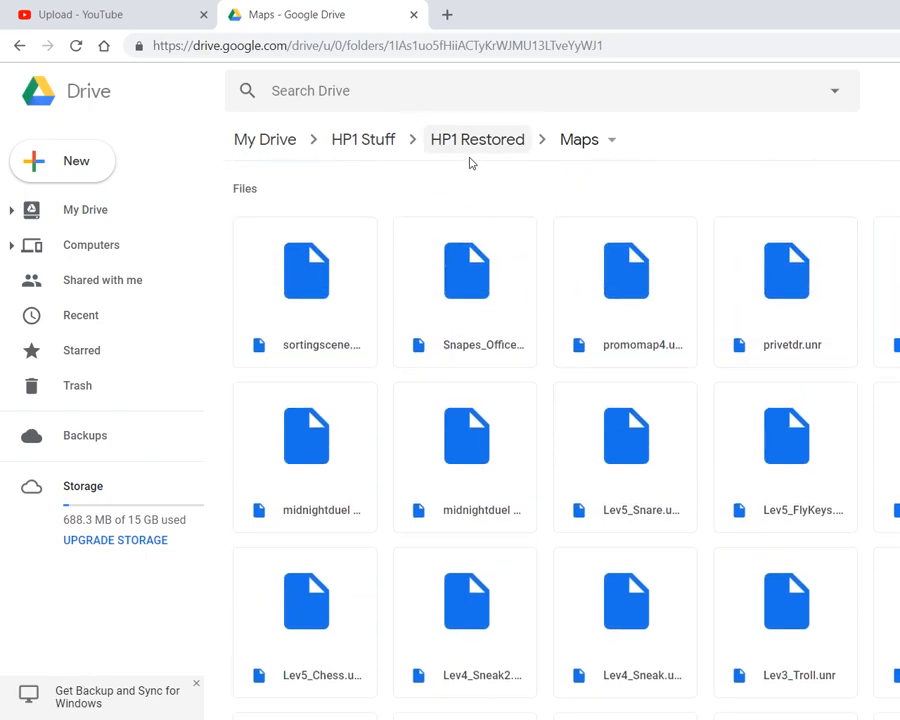
From HP1 Restored, look into the Maps and Sounds folders, reaching Sounds.uax
click(476, 140)
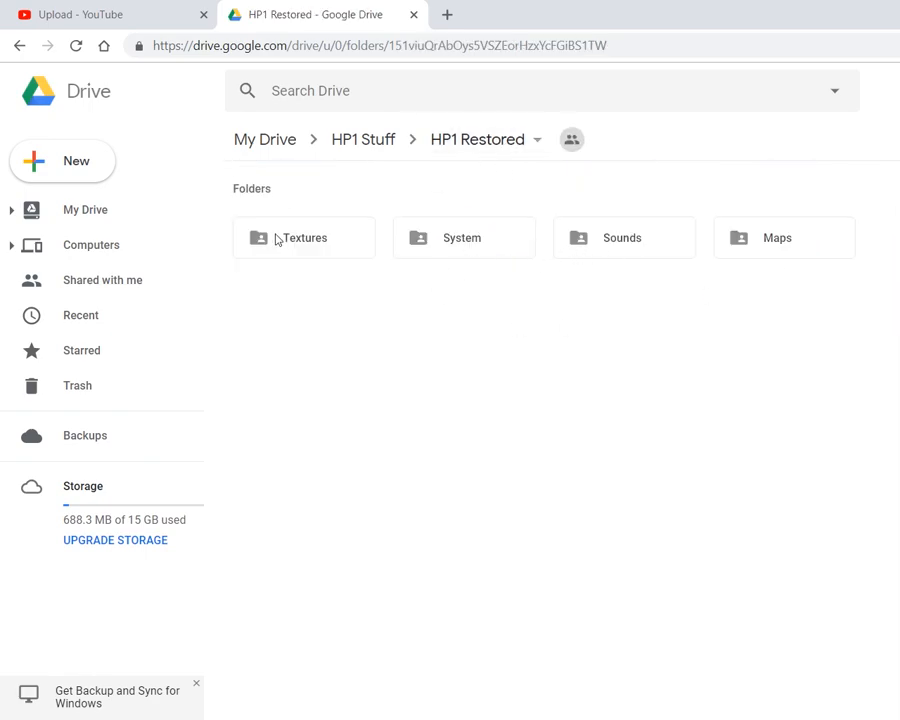
mouse_move(544, 164)
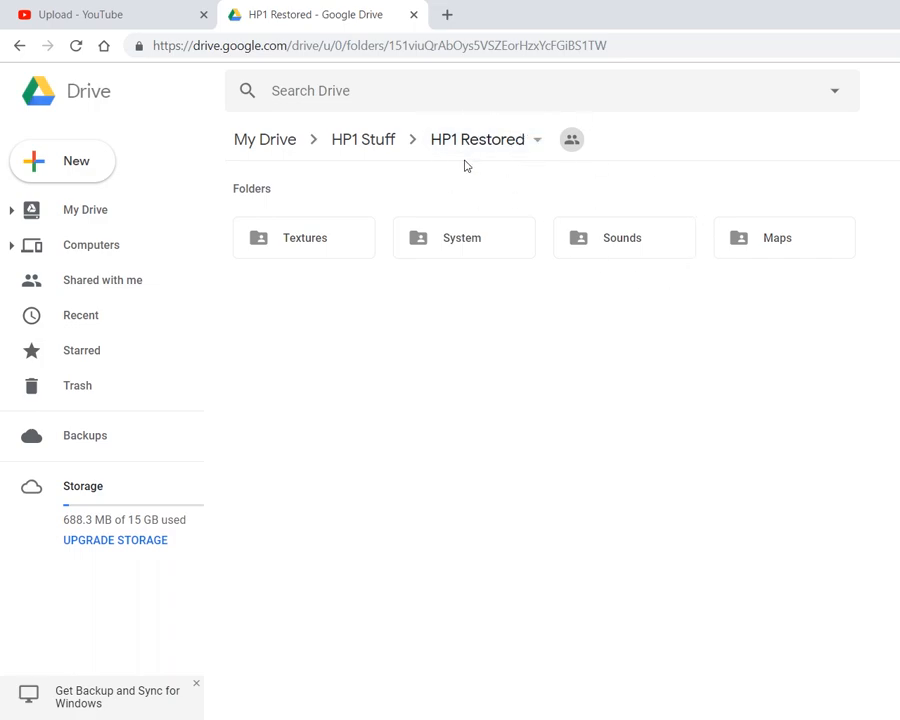
mouse_move(368, 236)
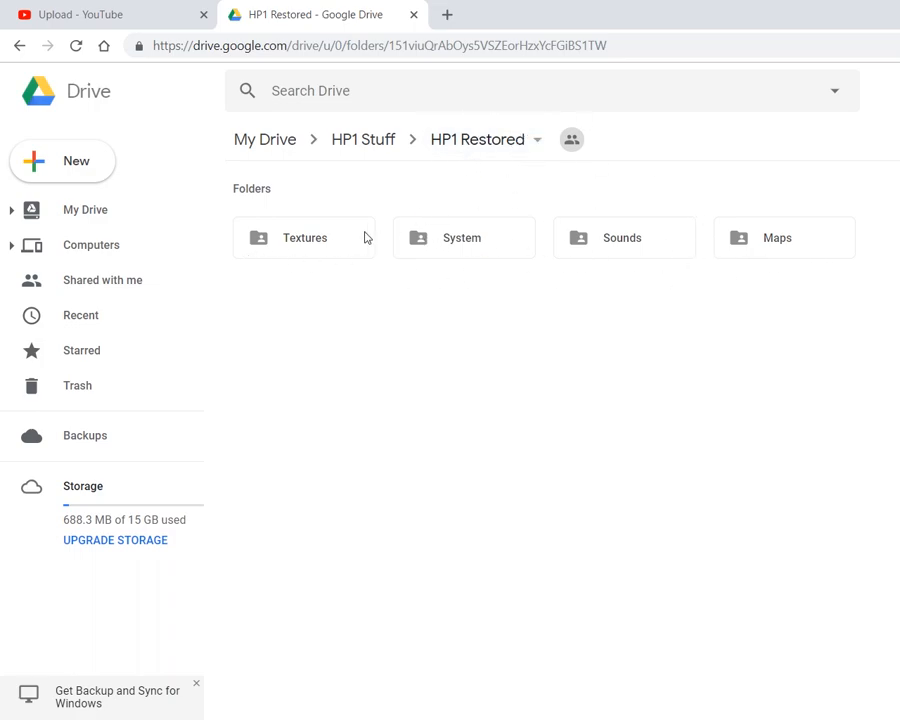
mouse_move(764, 232)
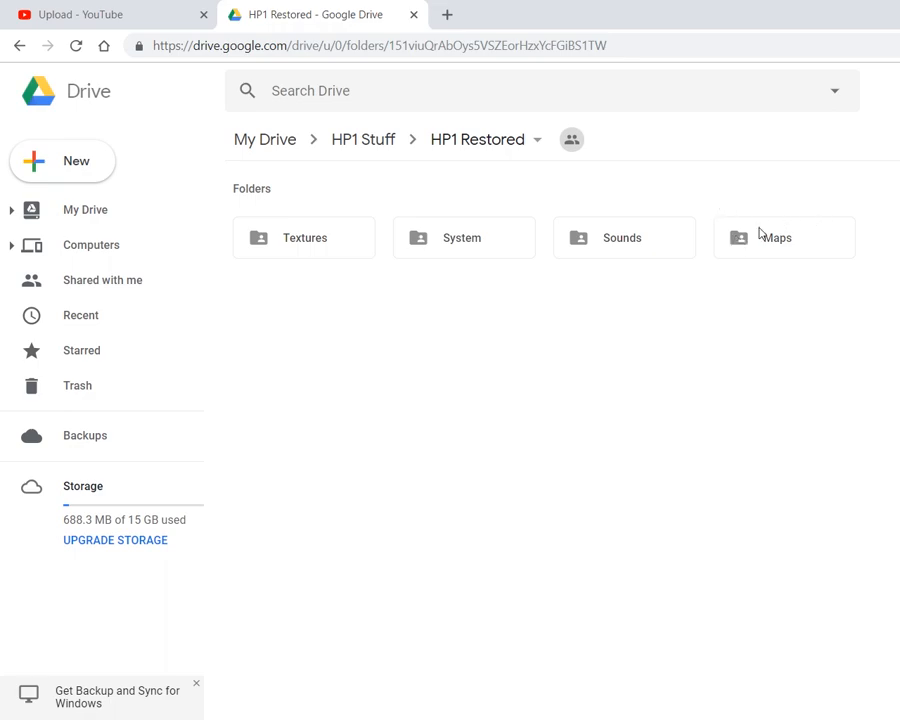
double_click(784, 236)
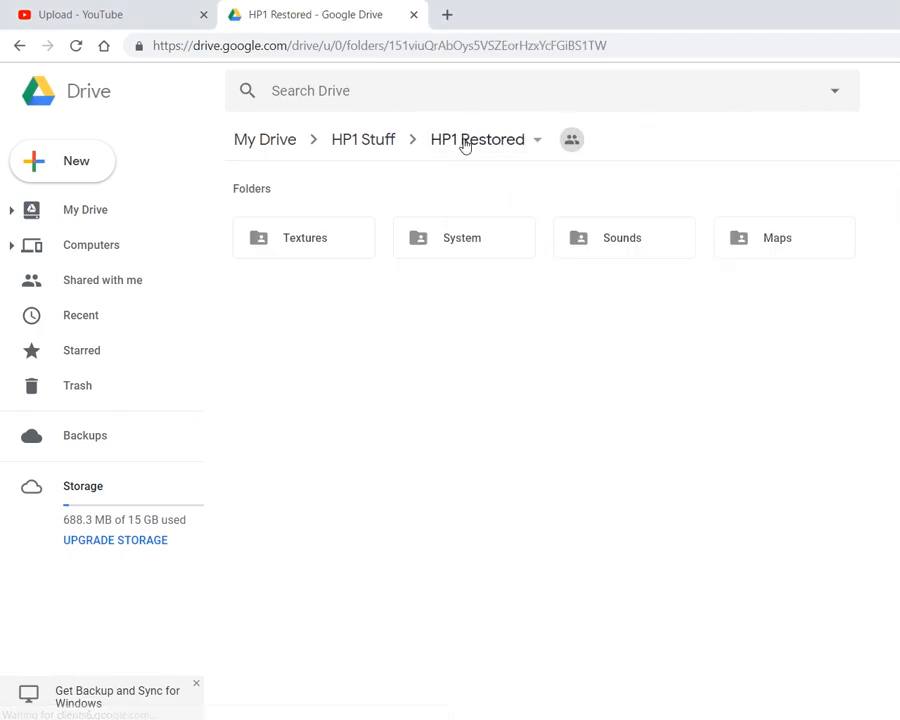
mouse_move(622, 244)
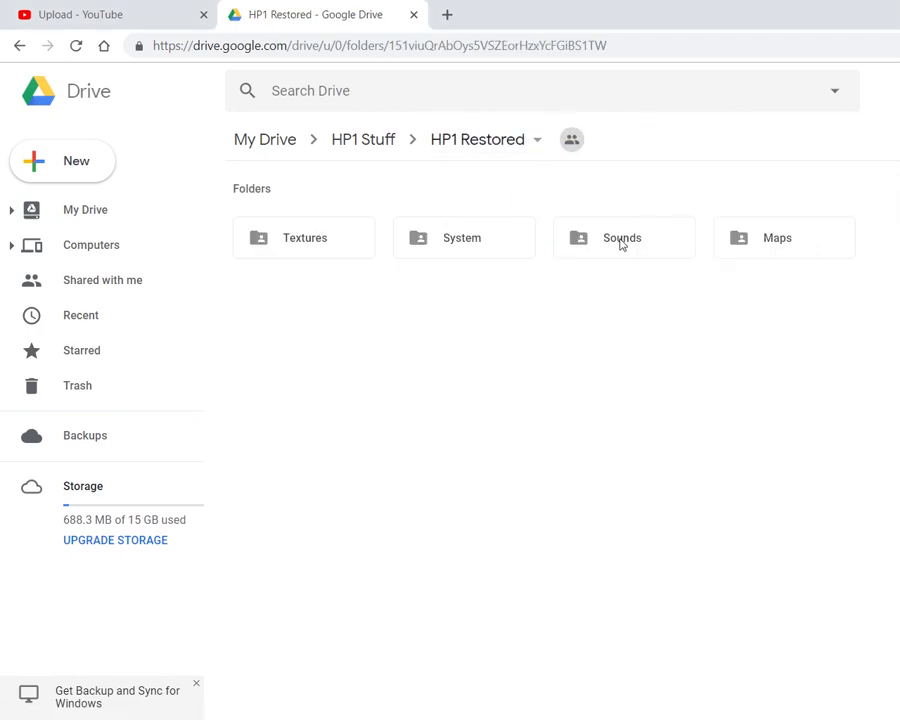
double_click(622, 238)
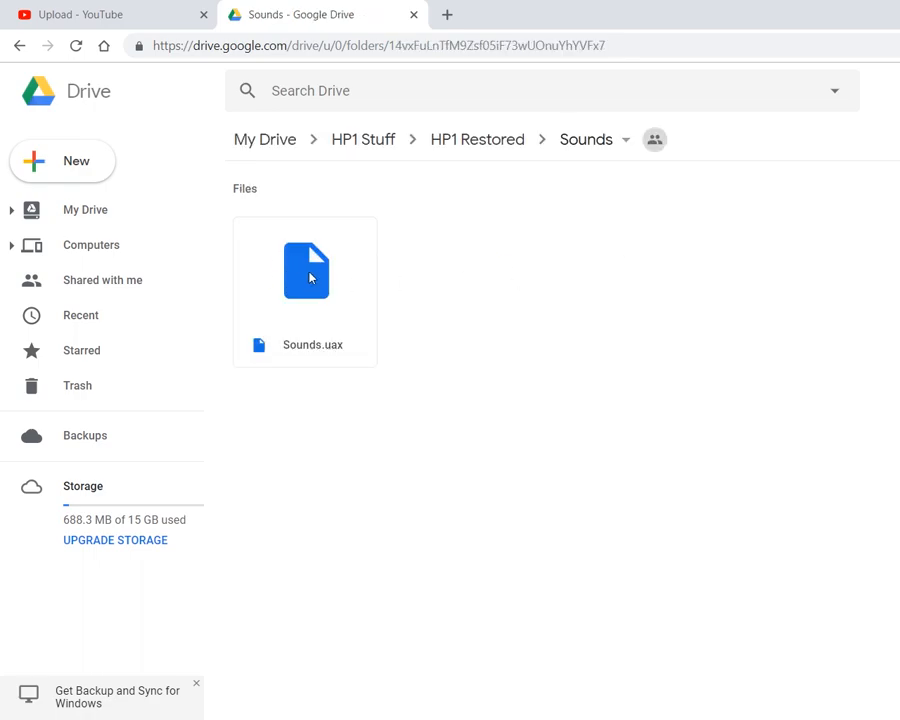
mouse_move(432, 268)
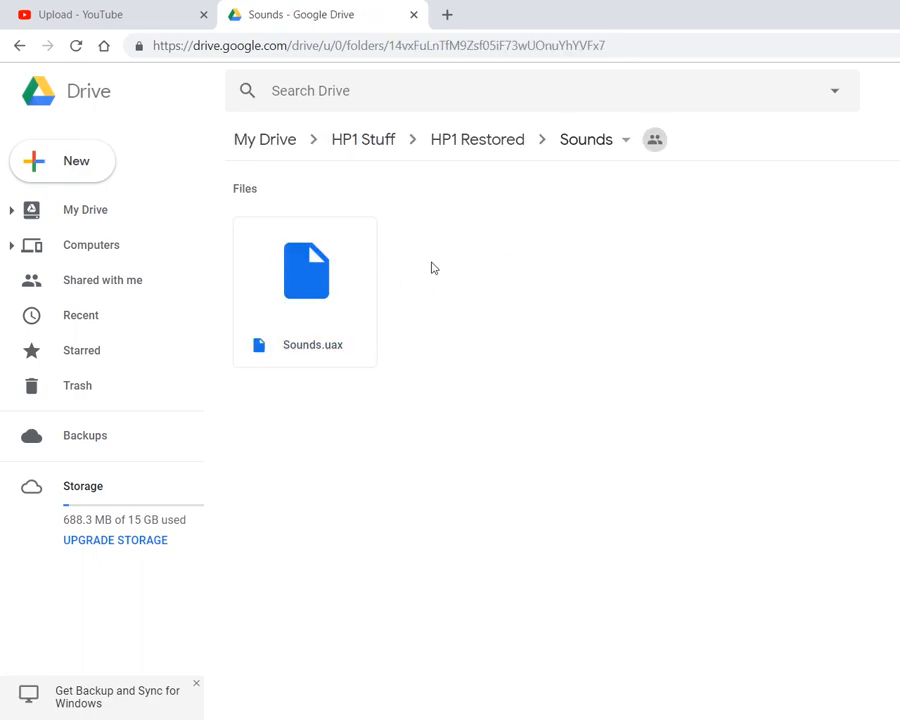
mouse_move(332, 270)
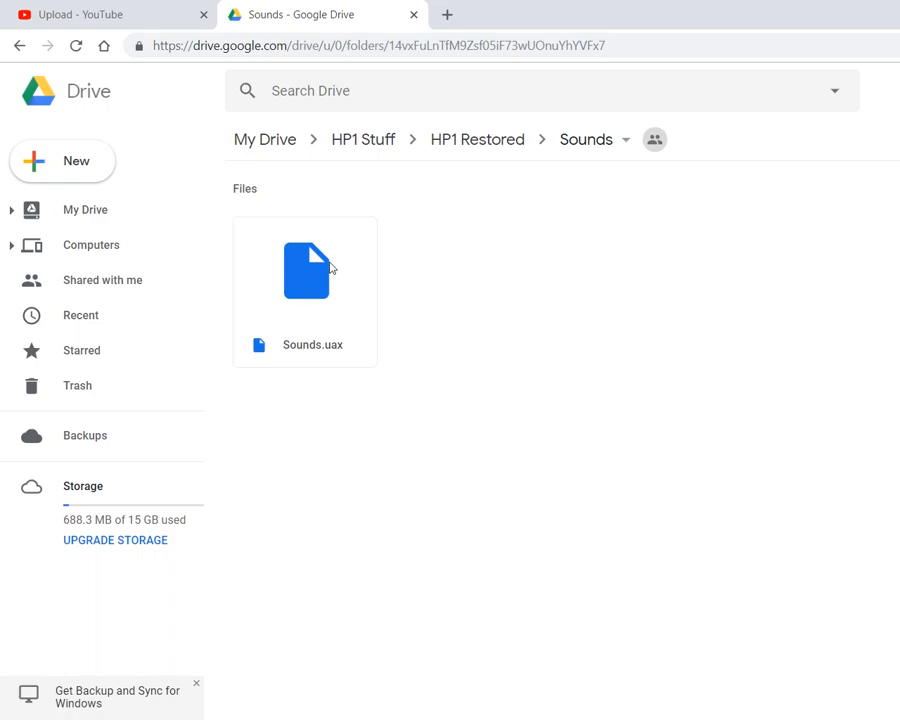
click(476, 140)
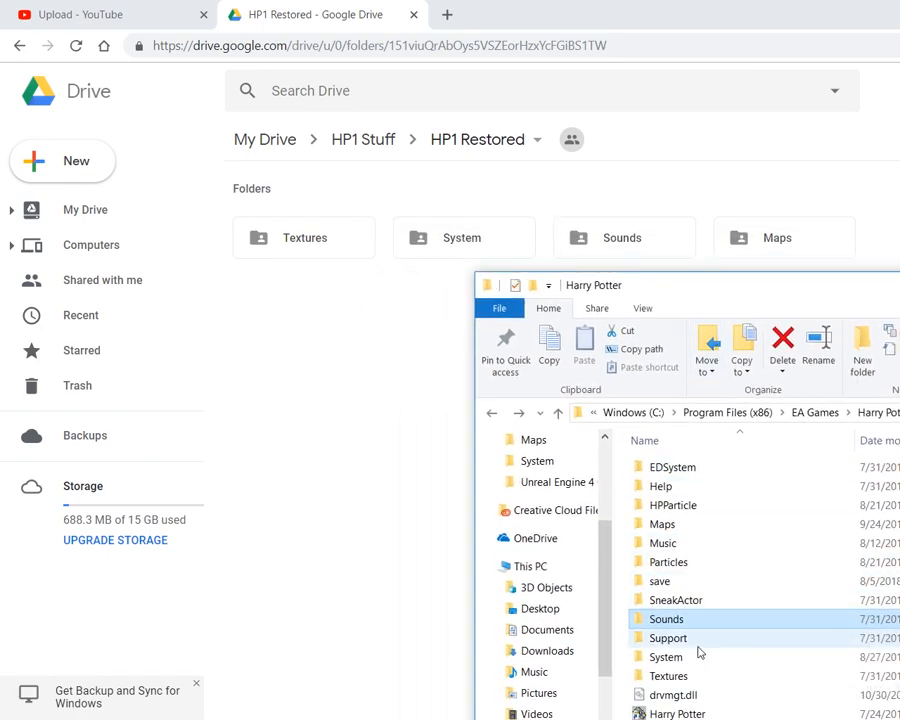
Check the local game's System and Textures folders and return to the Harry Potter folder
double_click(666, 656)
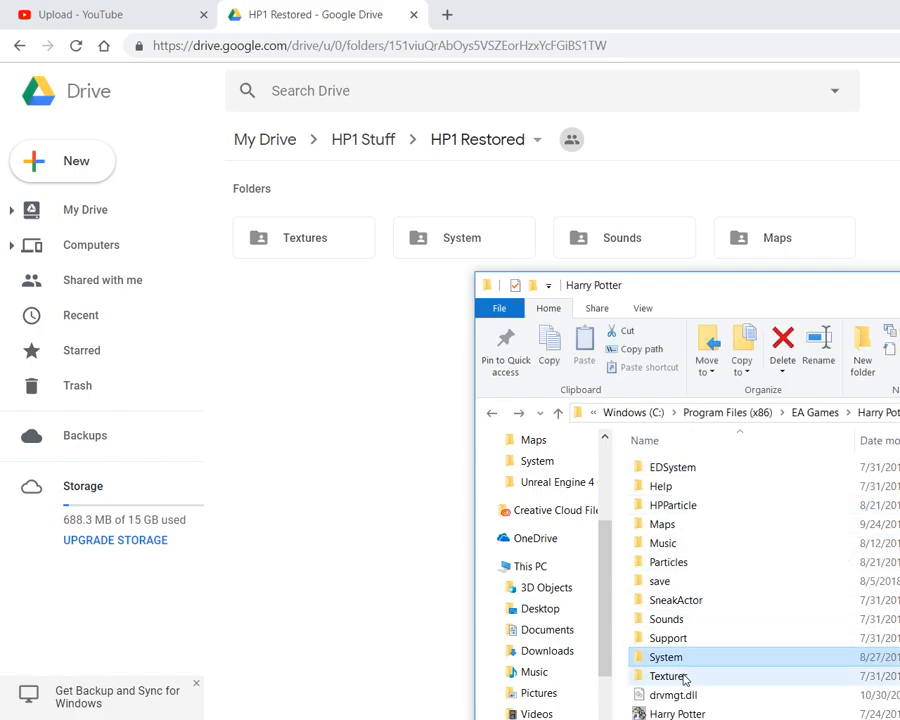
double_click(664, 676)
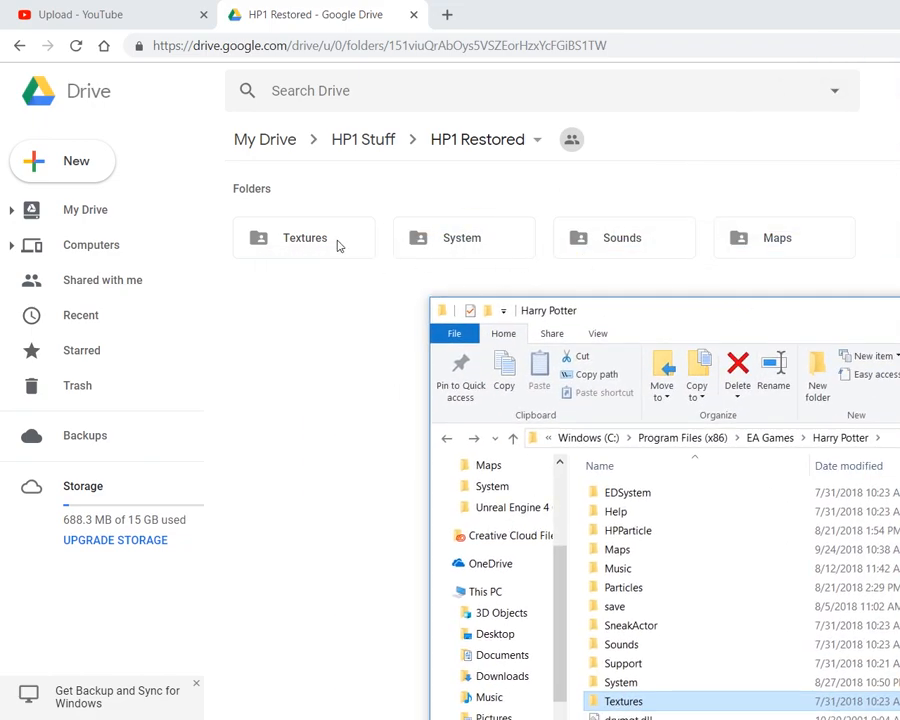
mouse_move(692, 232)
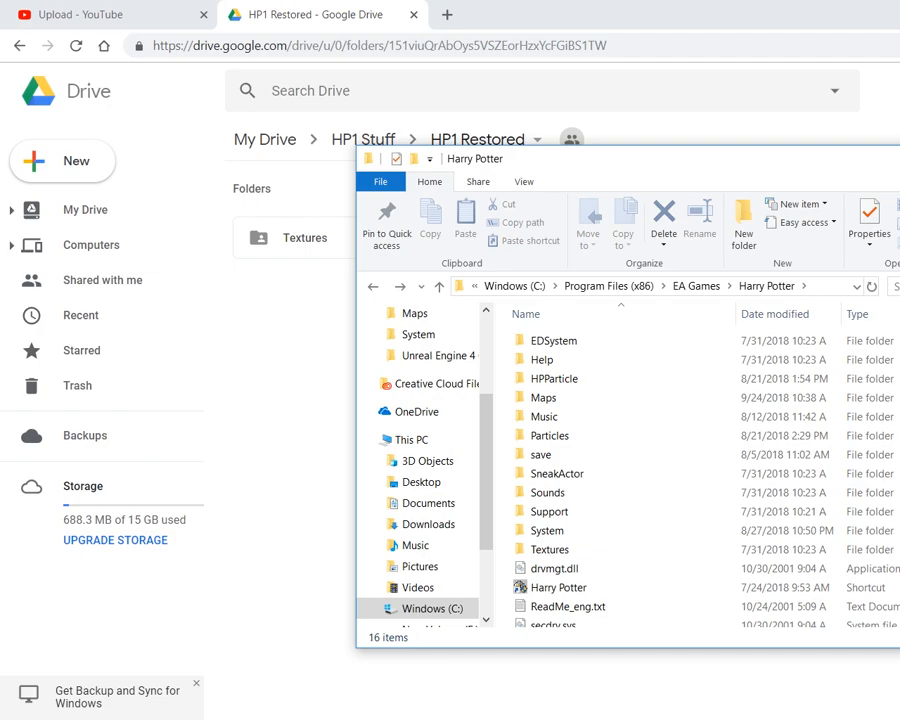
click(544, 416)
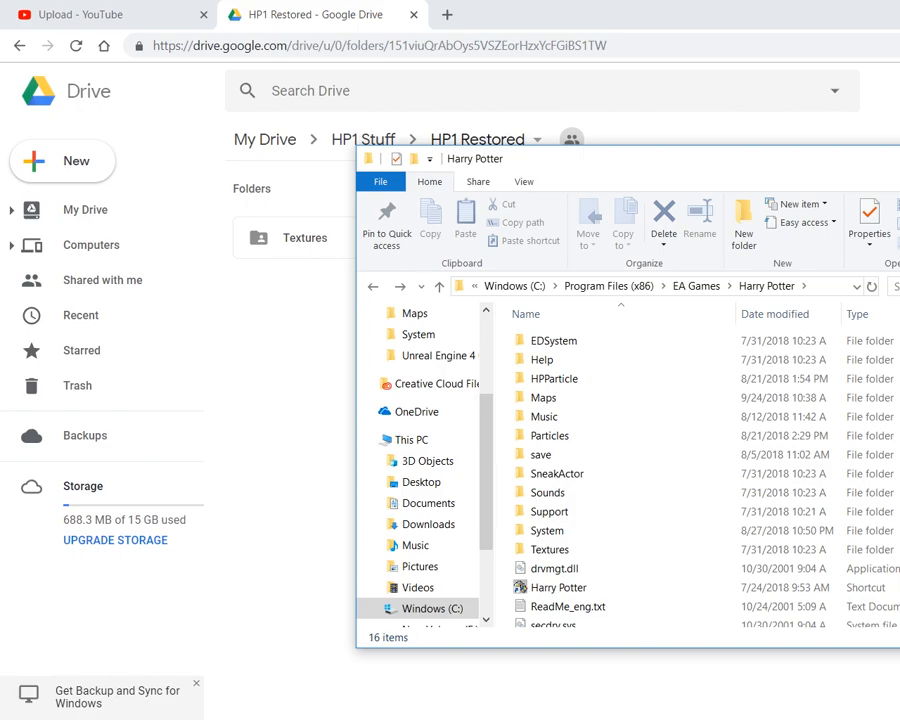
mouse_move(552, 530)
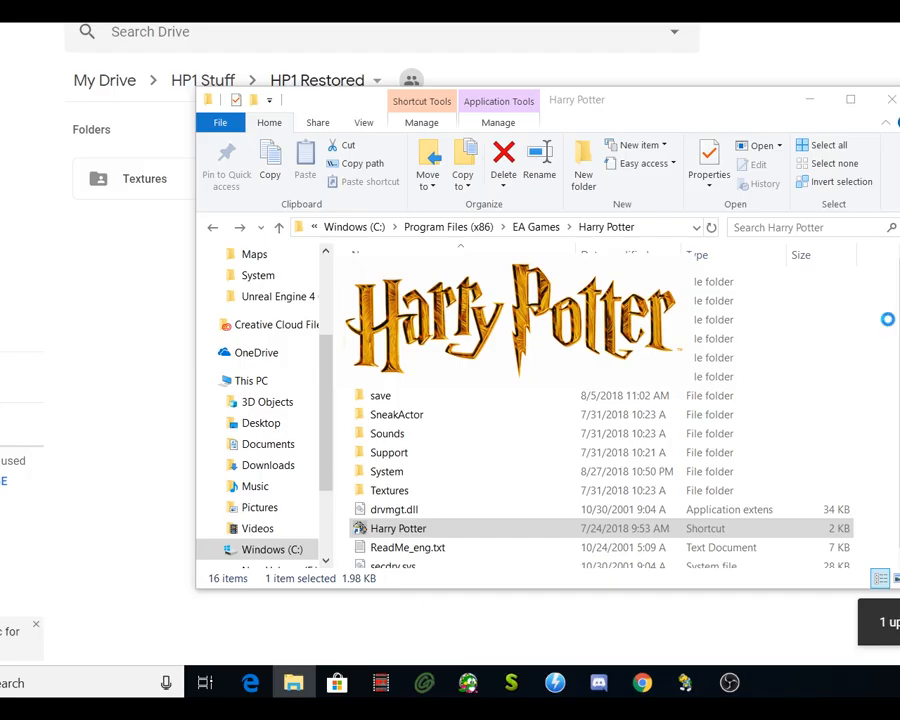
Launch Harry Potter and the Sorcerer's Stone and start a game from the save-slot screen
double_click(396, 528)
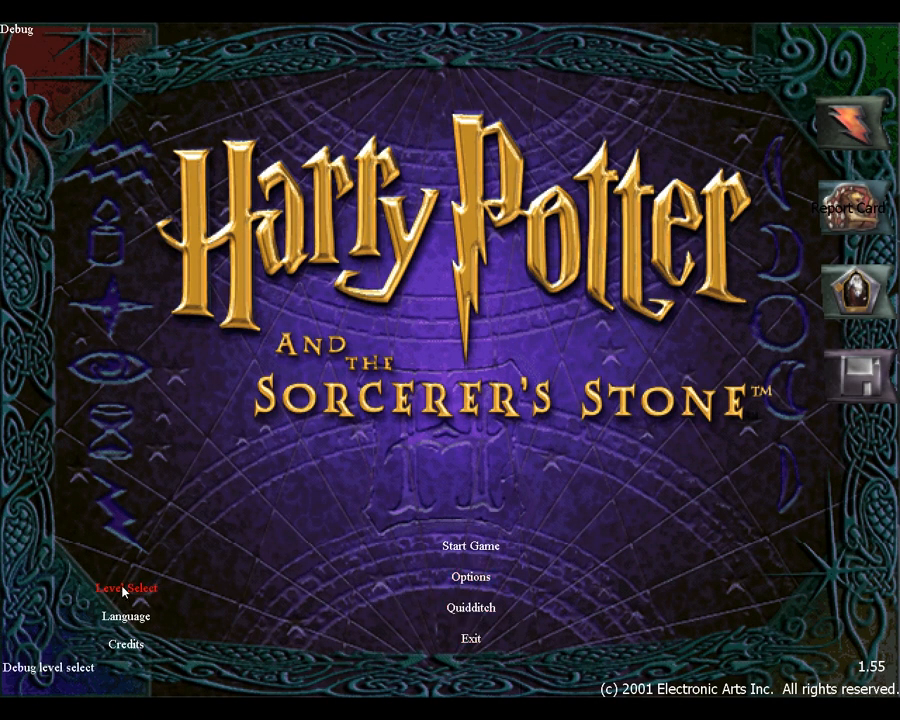
click(124, 588)
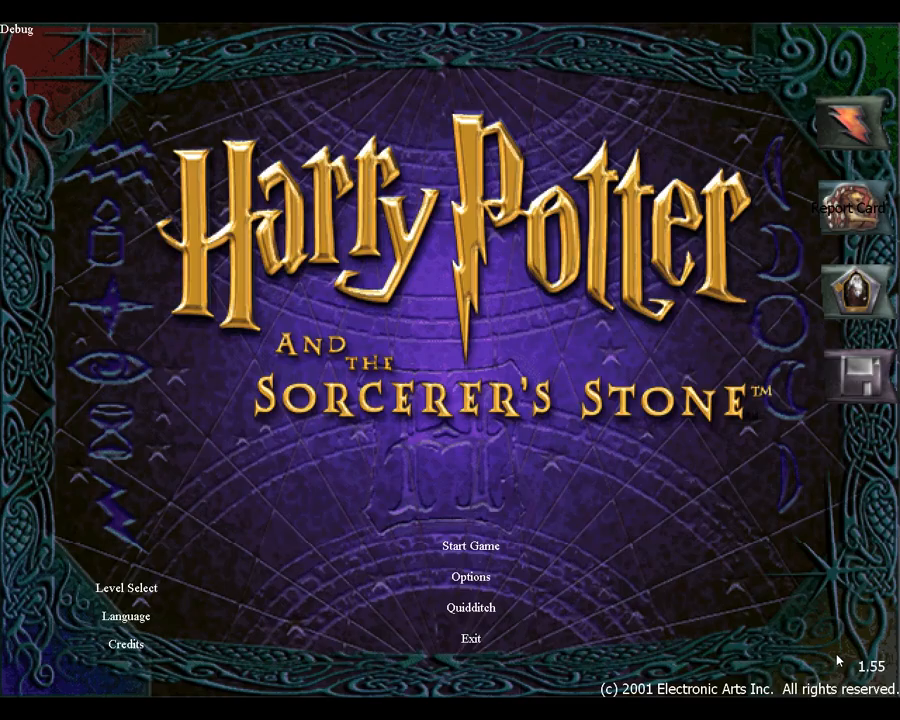
click(470, 544)
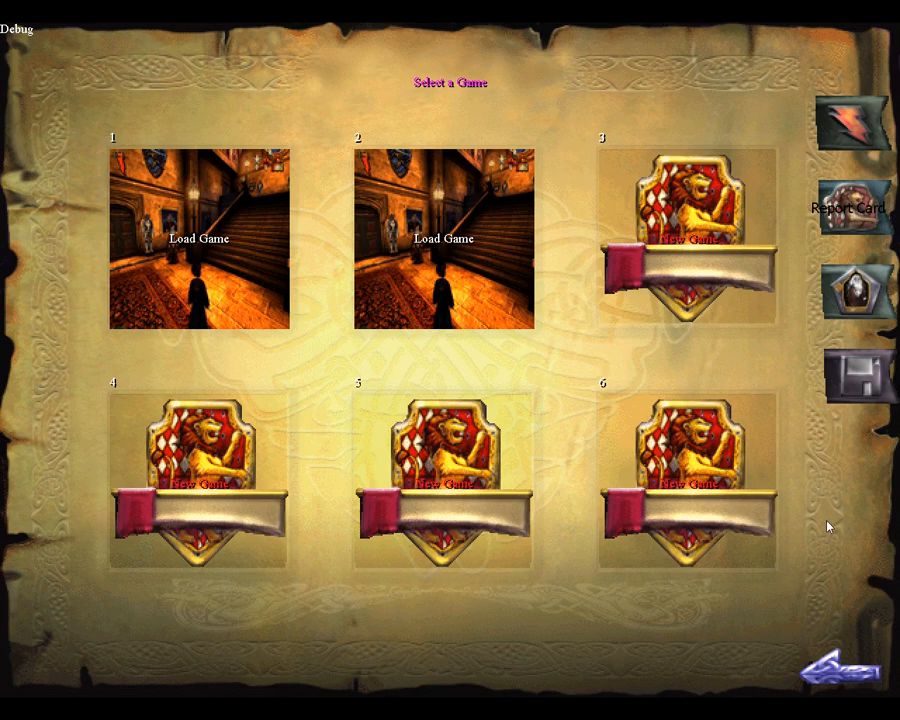
mouse_move(660, 252)
text(open)
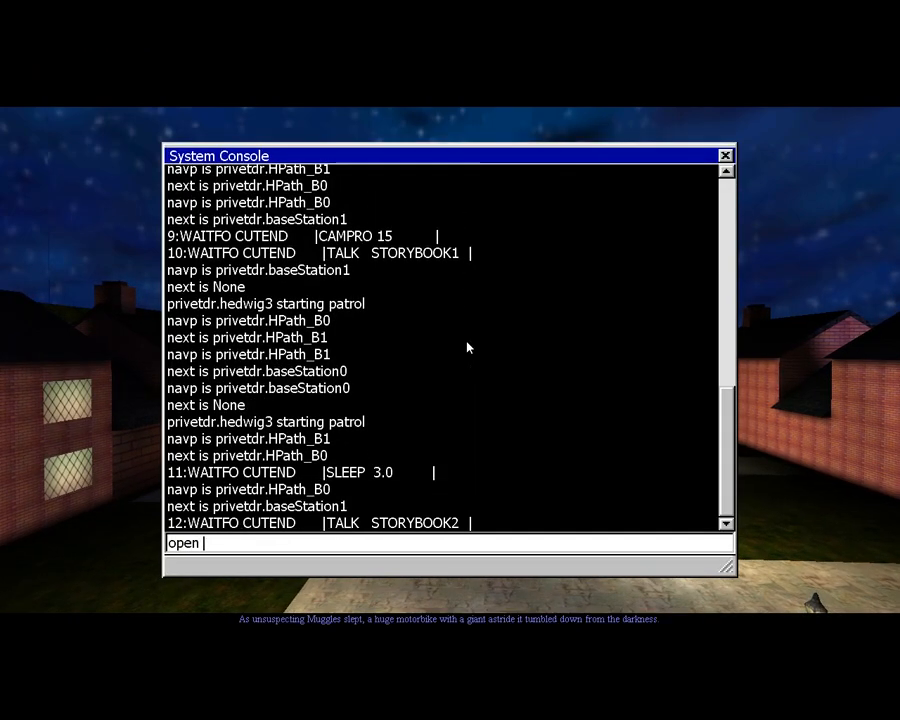
Enter the hp1hogwarts level name into the system console
text(hp1)
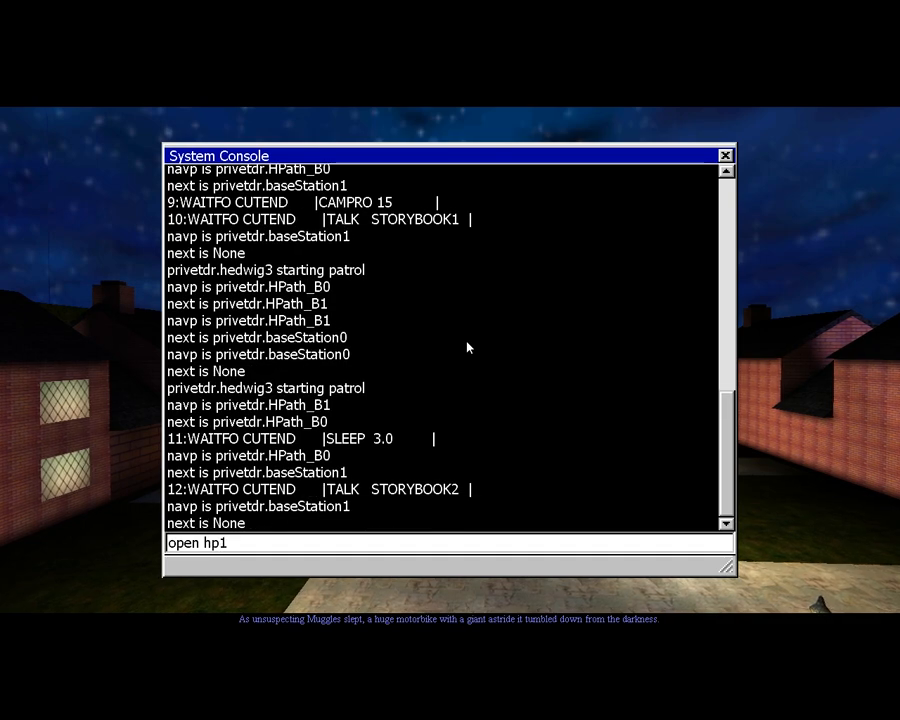
scroll(down, 3)
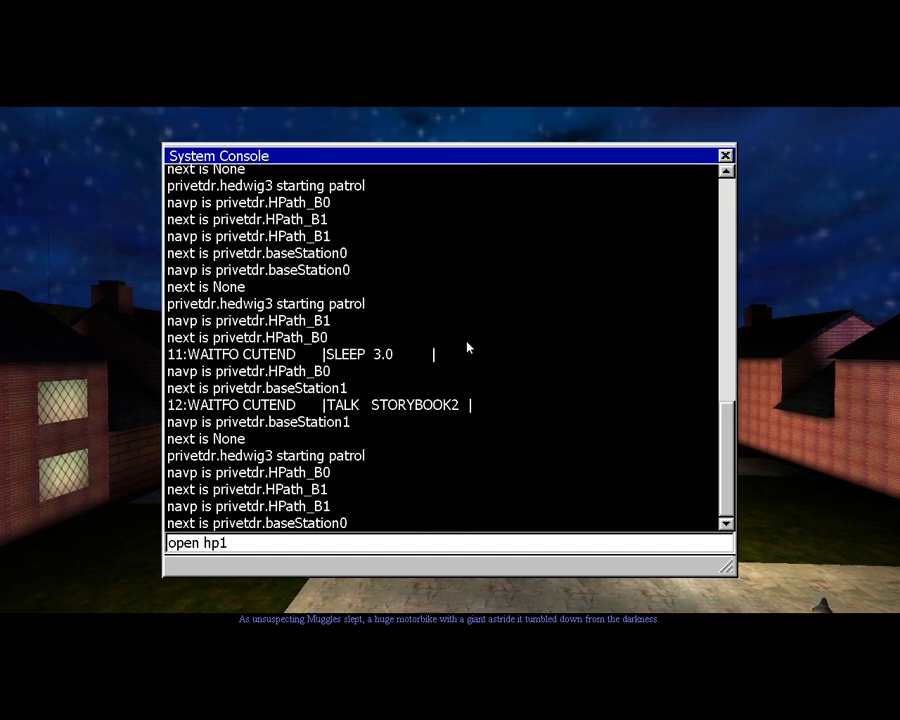
text(hogwa)
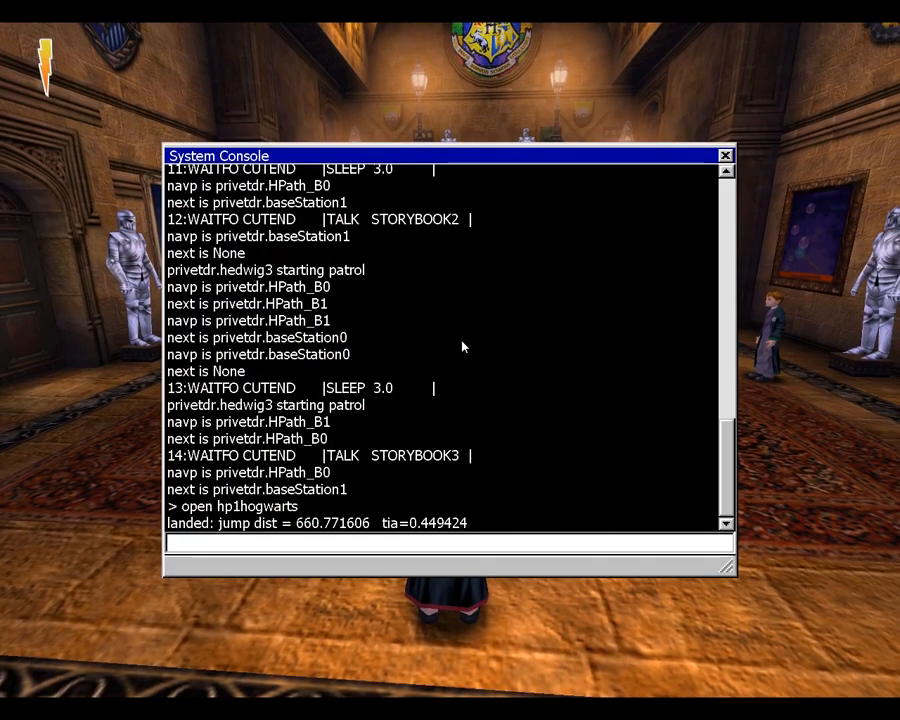
Load the Hogwarts free-play level with the console command 'open hp1hogwarts'
text(open hp1hogwarts)
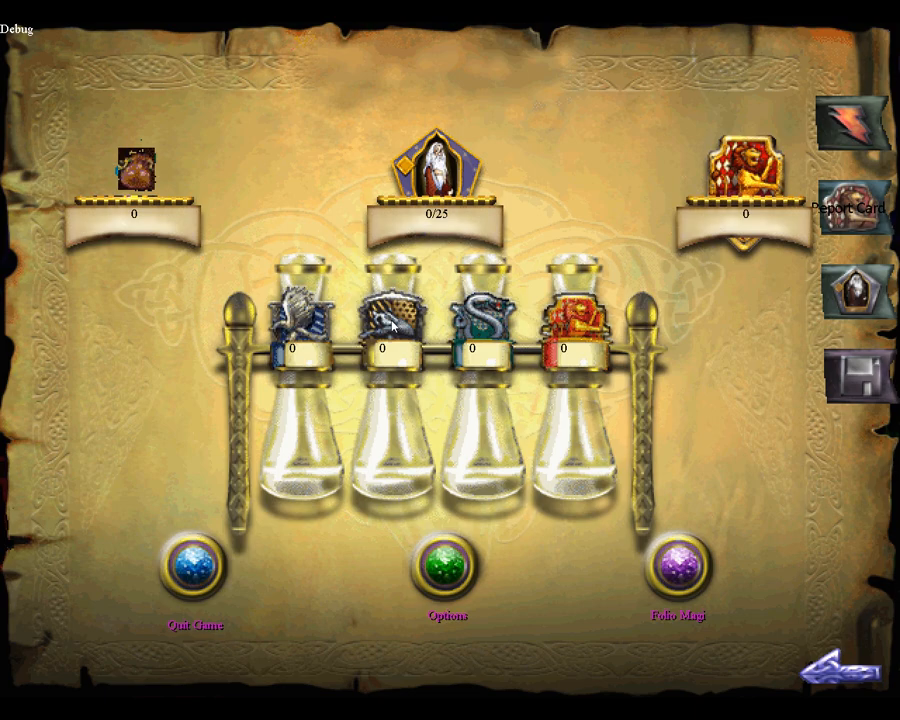
mouse_move(396, 324)
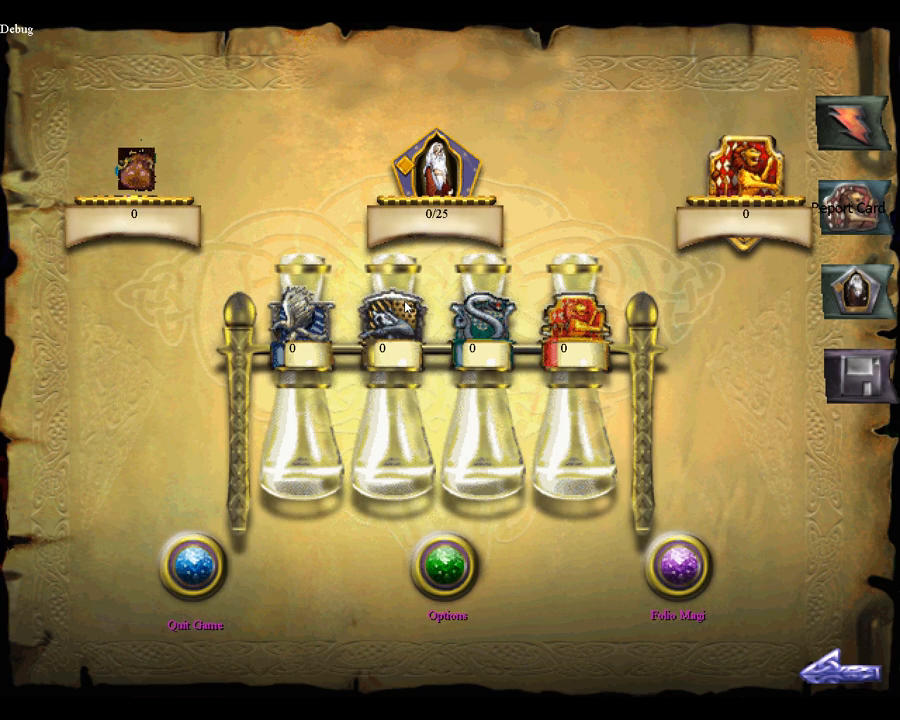
mouse_move(316, 356)
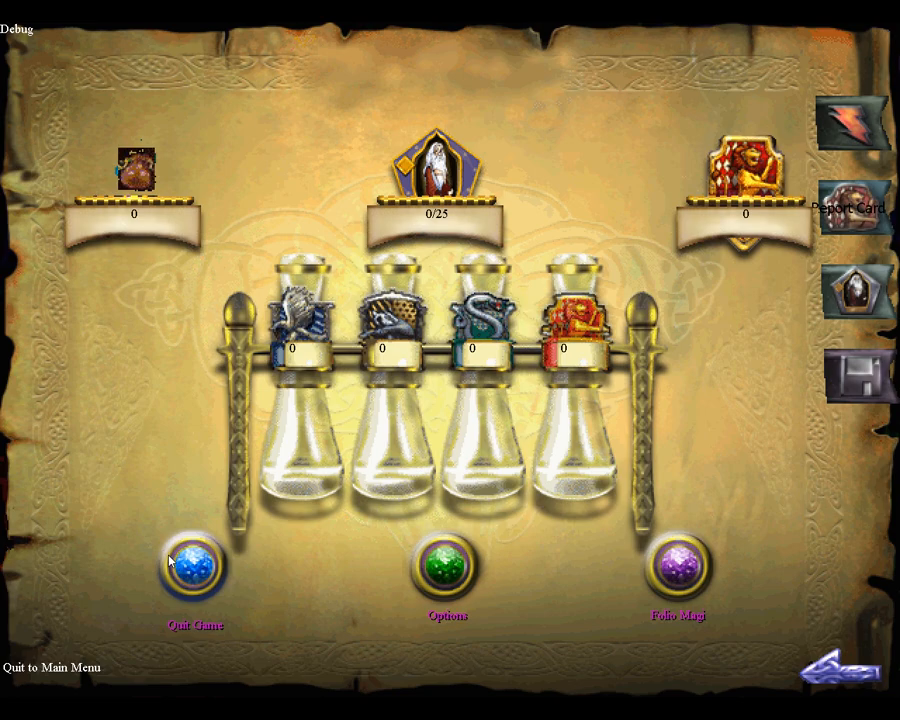
Choose Quit Game from the in-game menu, bringing up the quit confirmation
click(192, 576)
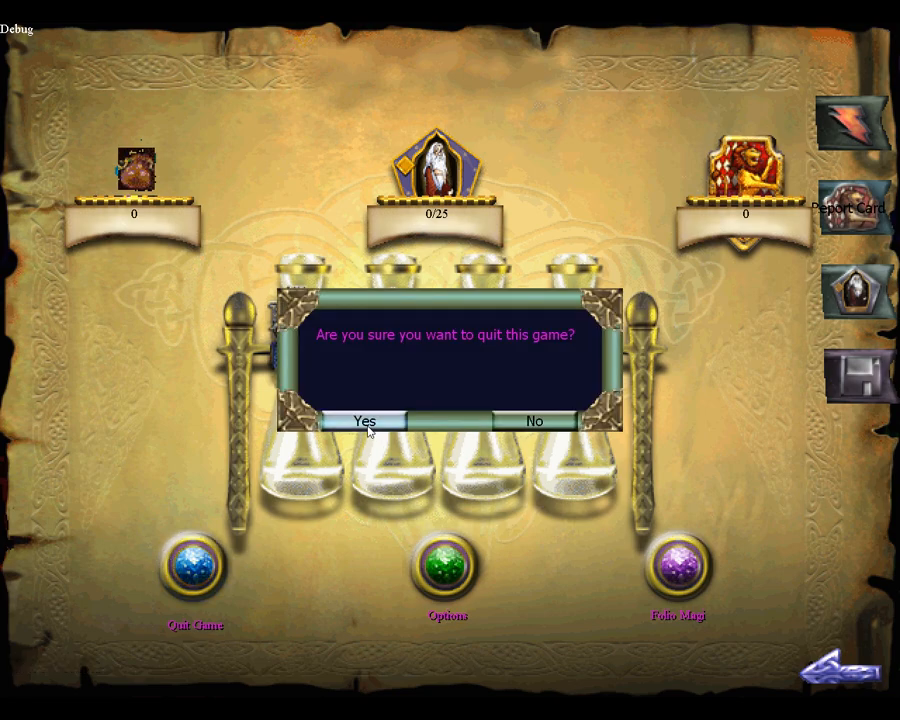
Confirm quitting to return to the main title menu
click(368, 420)
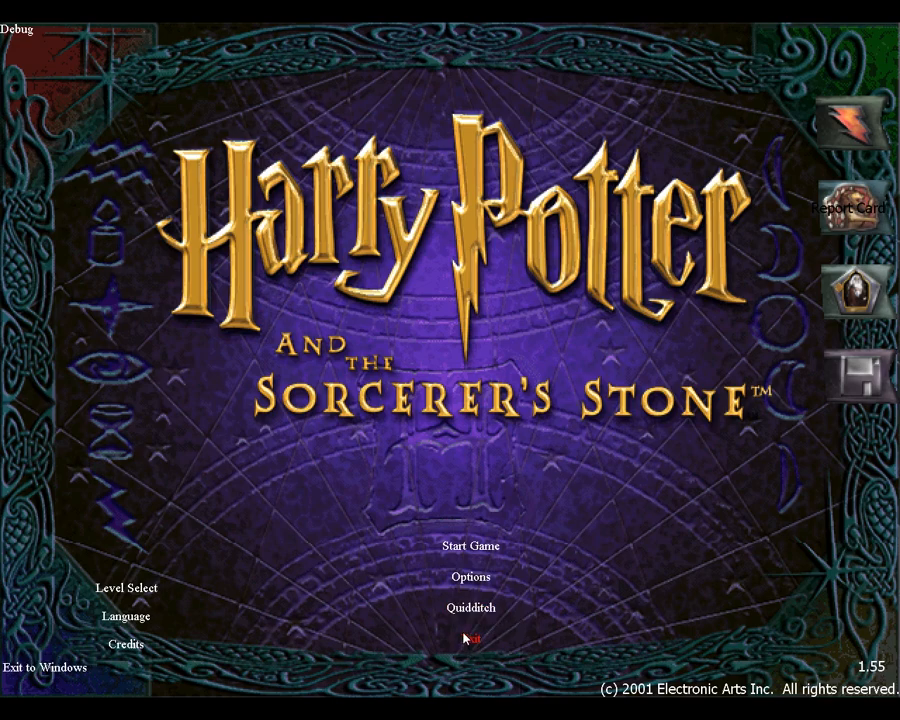
mouse_move(528, 620)
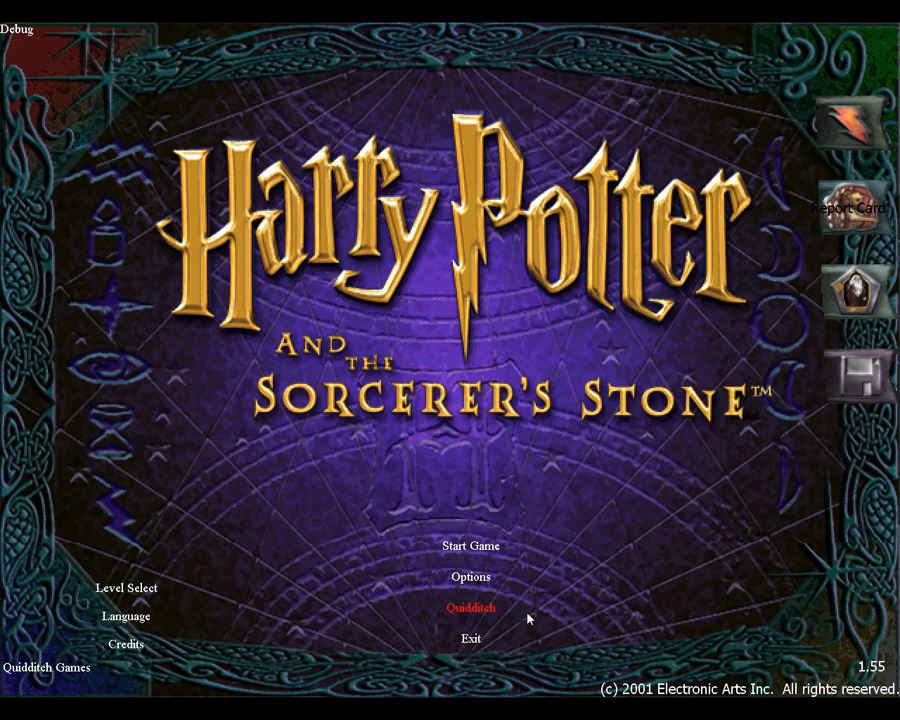
mouse_move(516, 602)
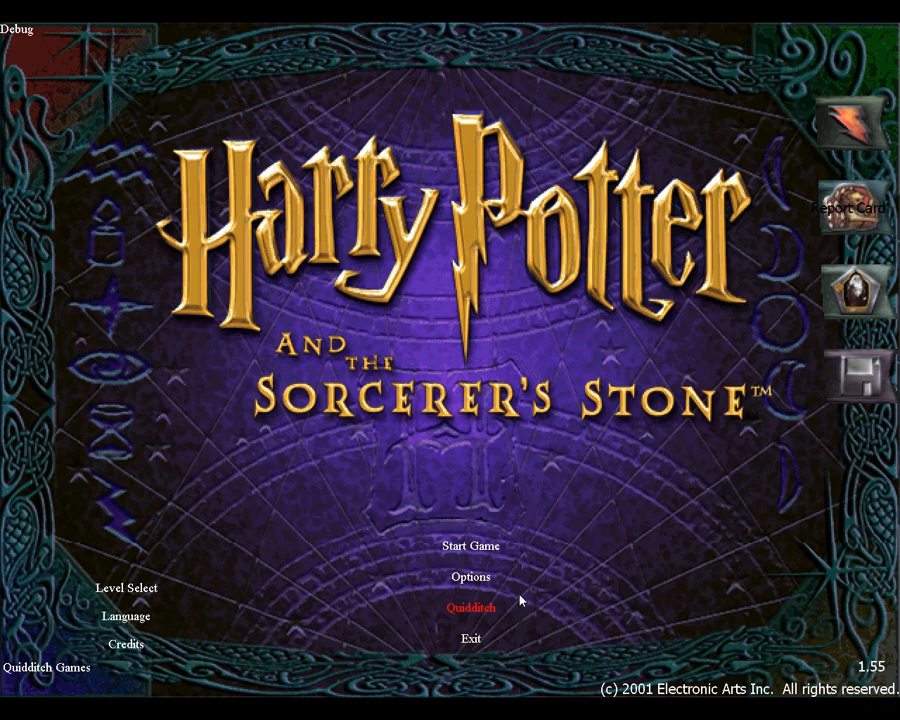
mouse_move(466, 644)
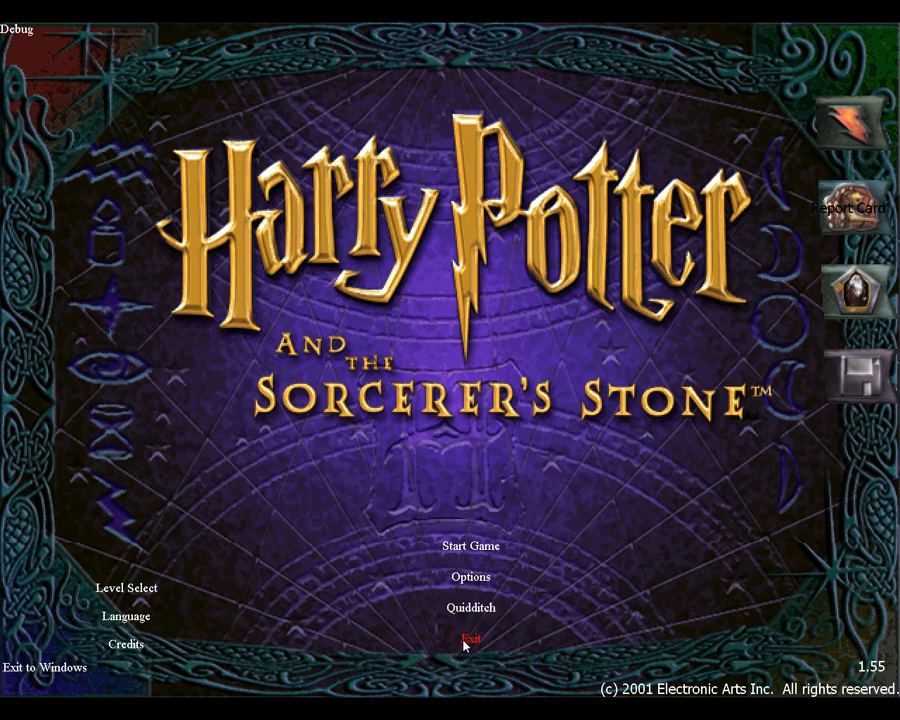